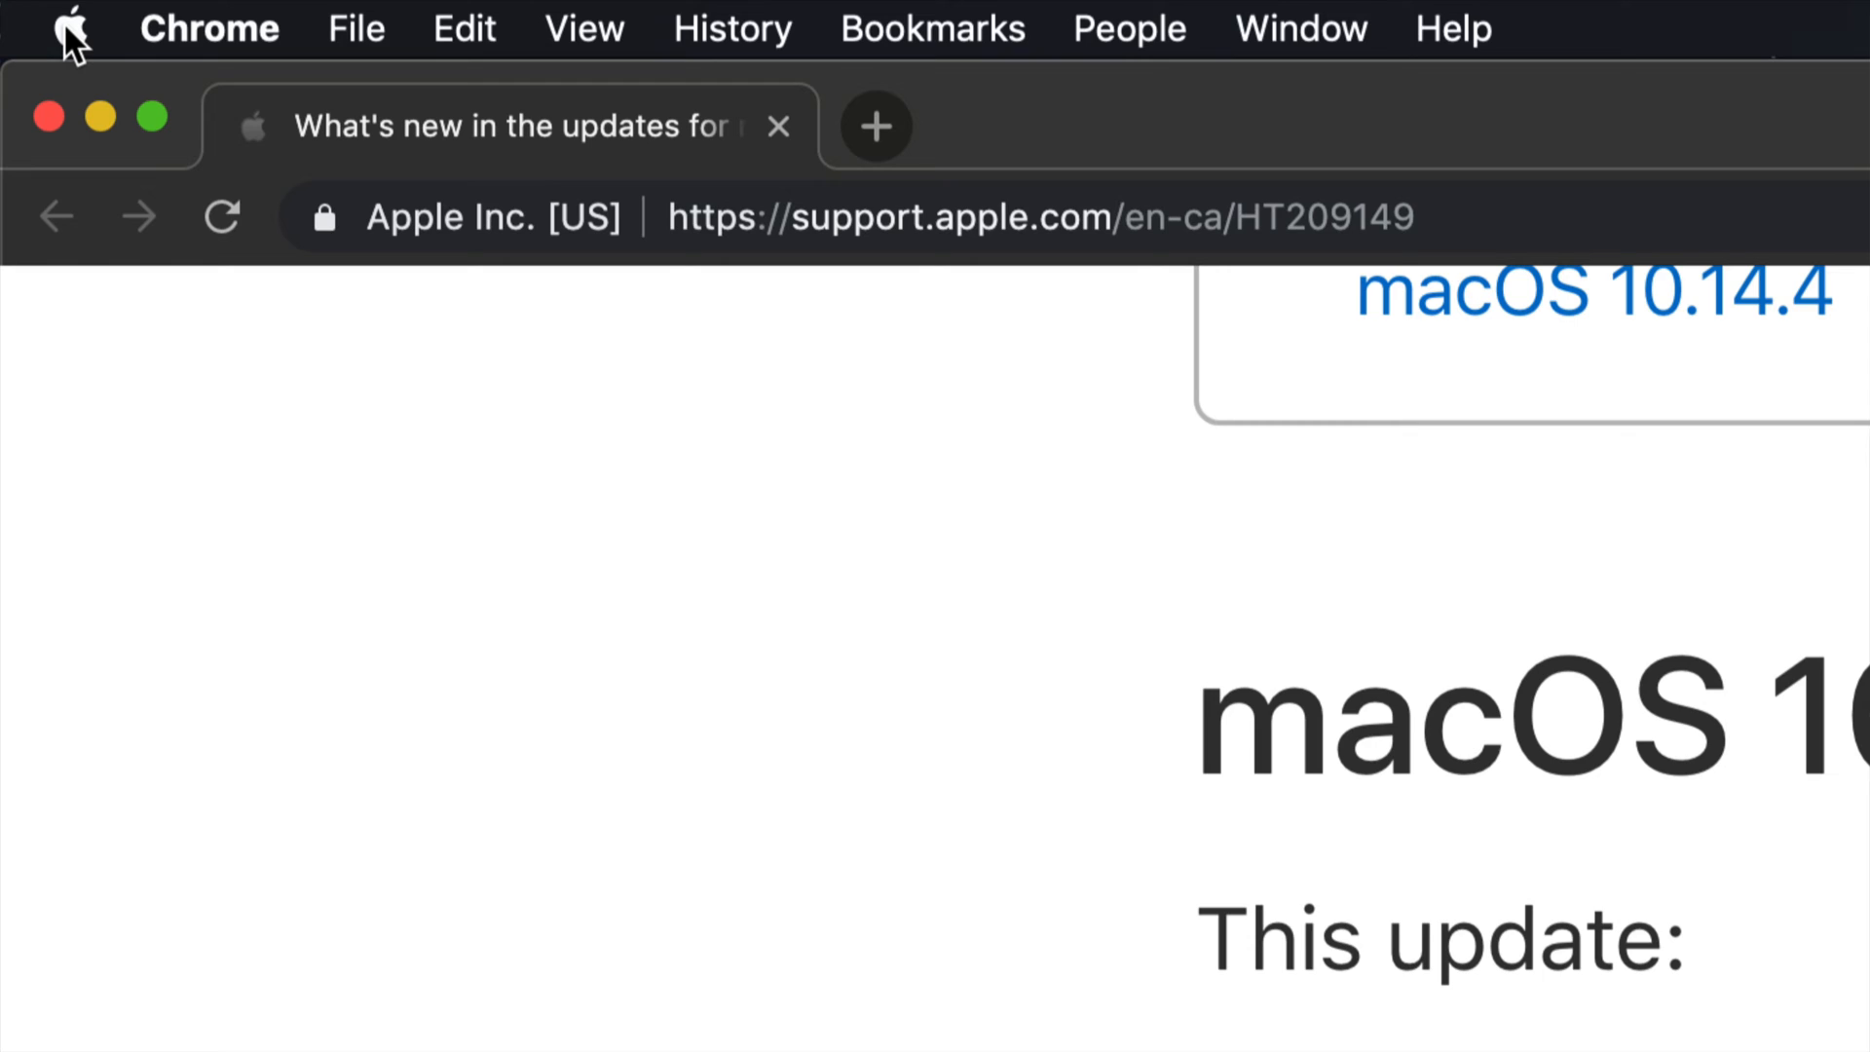
Reveal the Apple menu listing System Preferences… with 1 update waiting
click(69, 30)
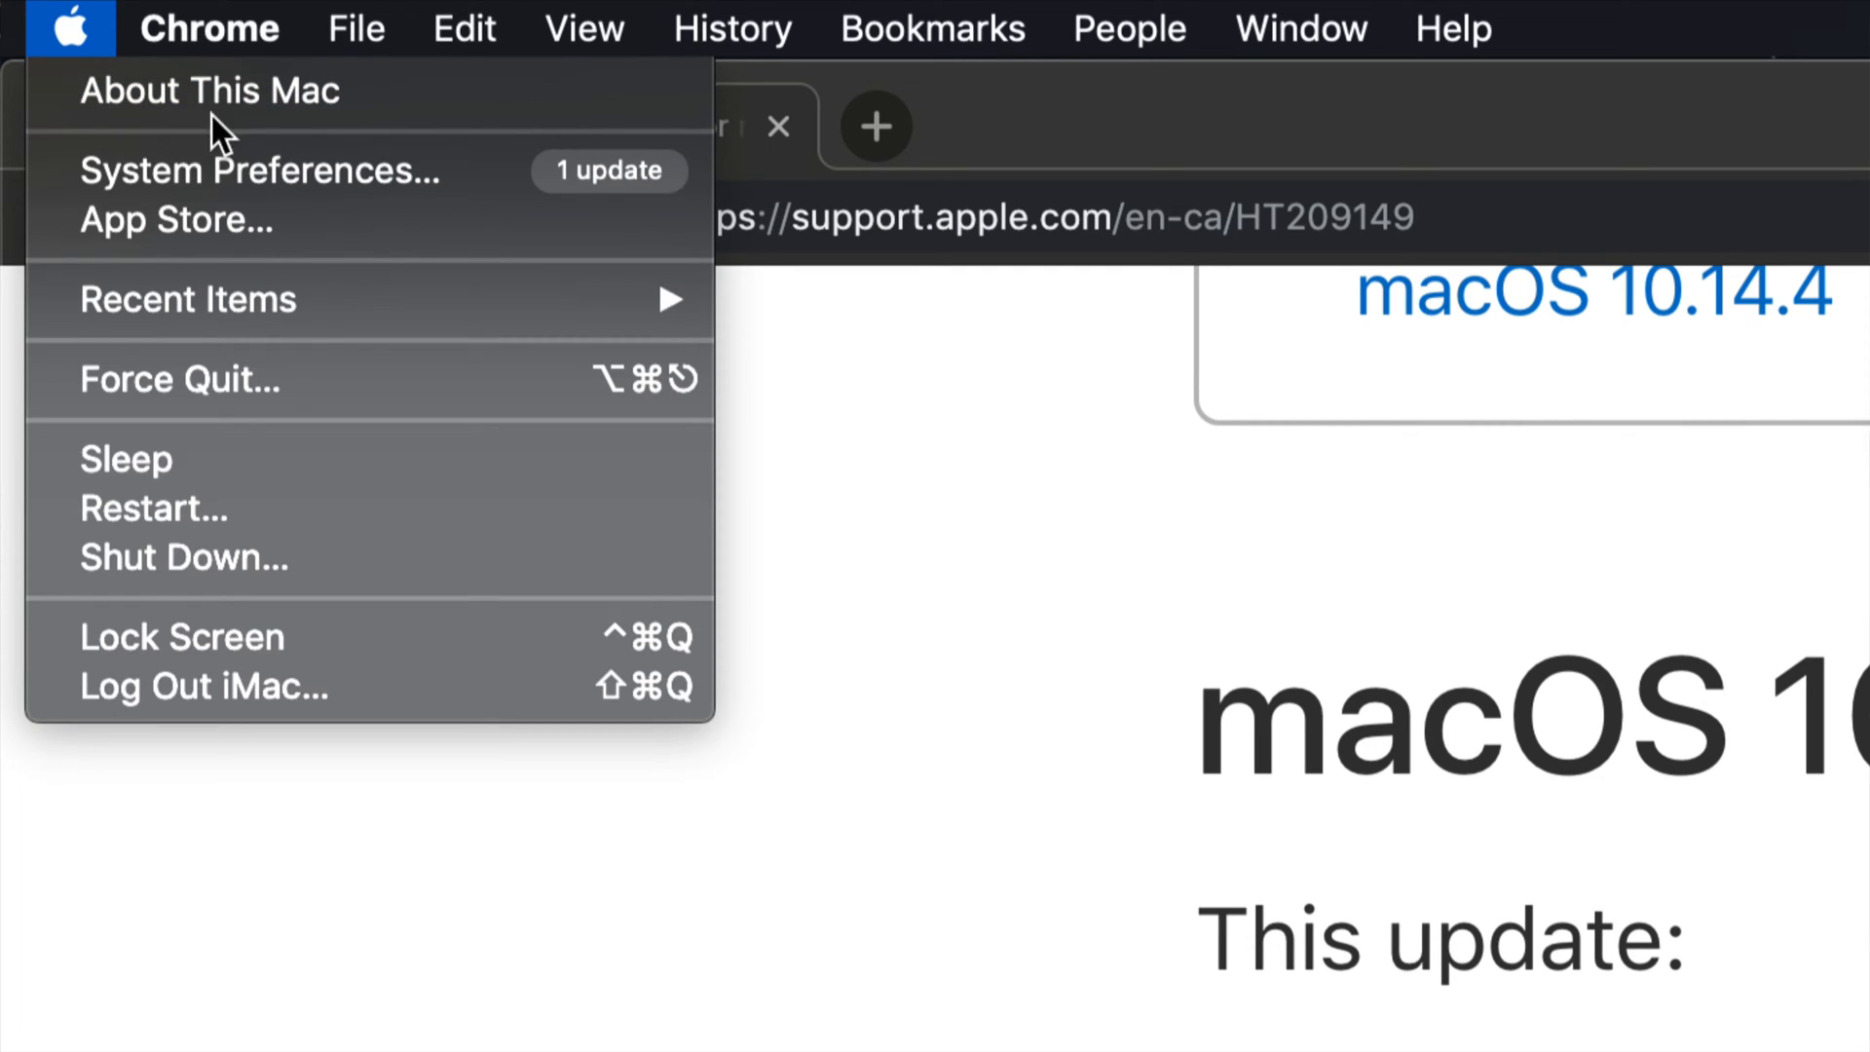
mouse_move(298, 171)
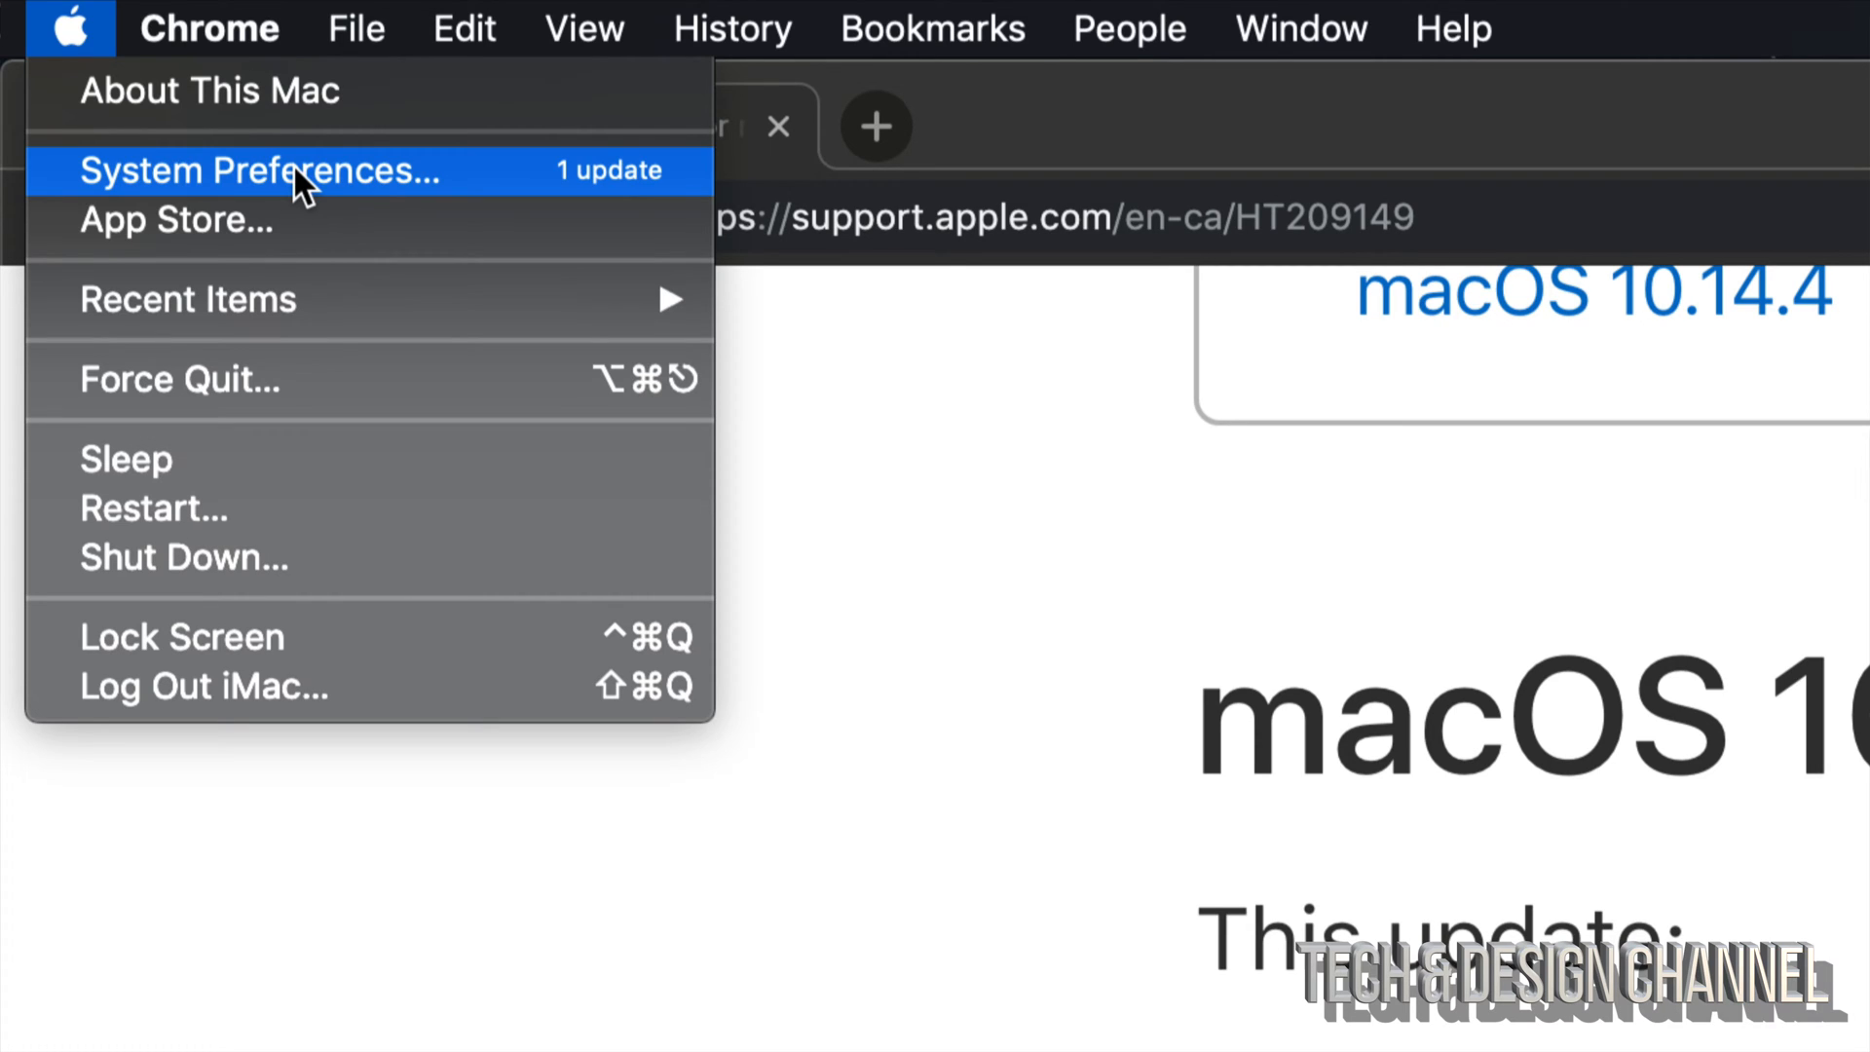
mouse_move(177, 220)
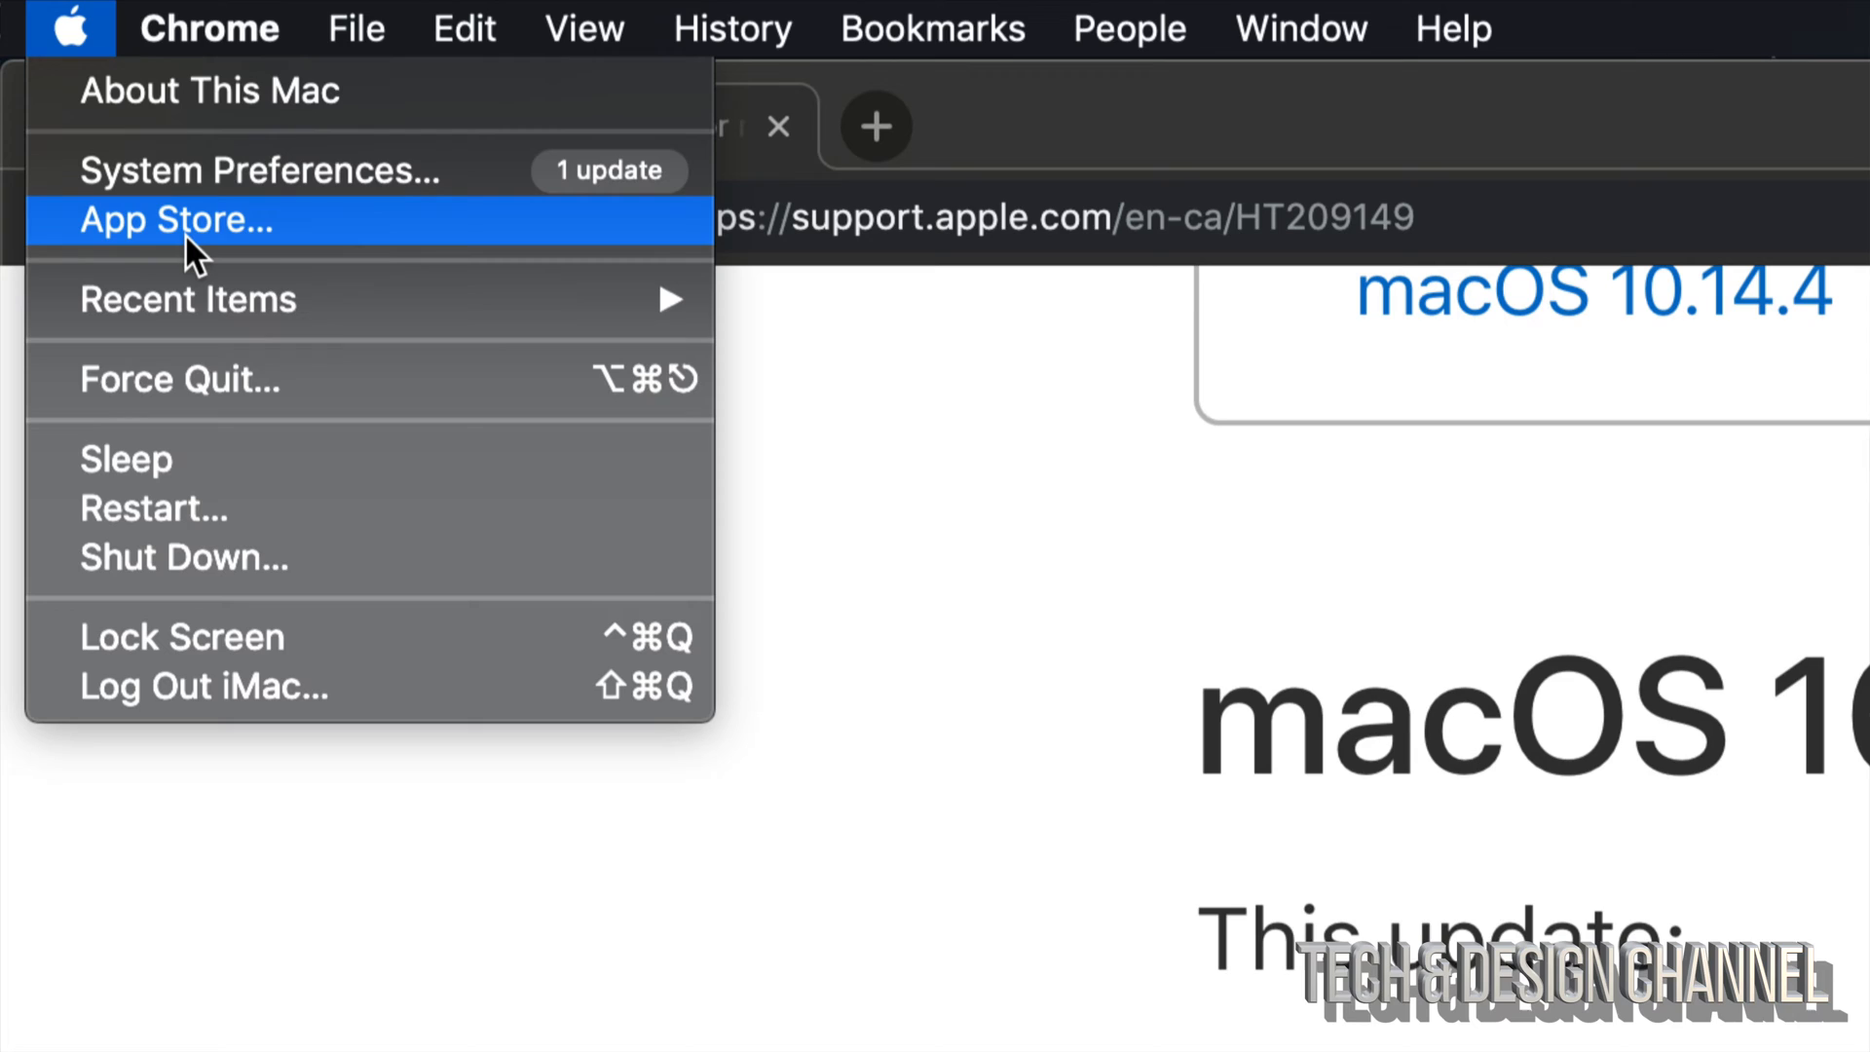
mouse_move(459, 179)
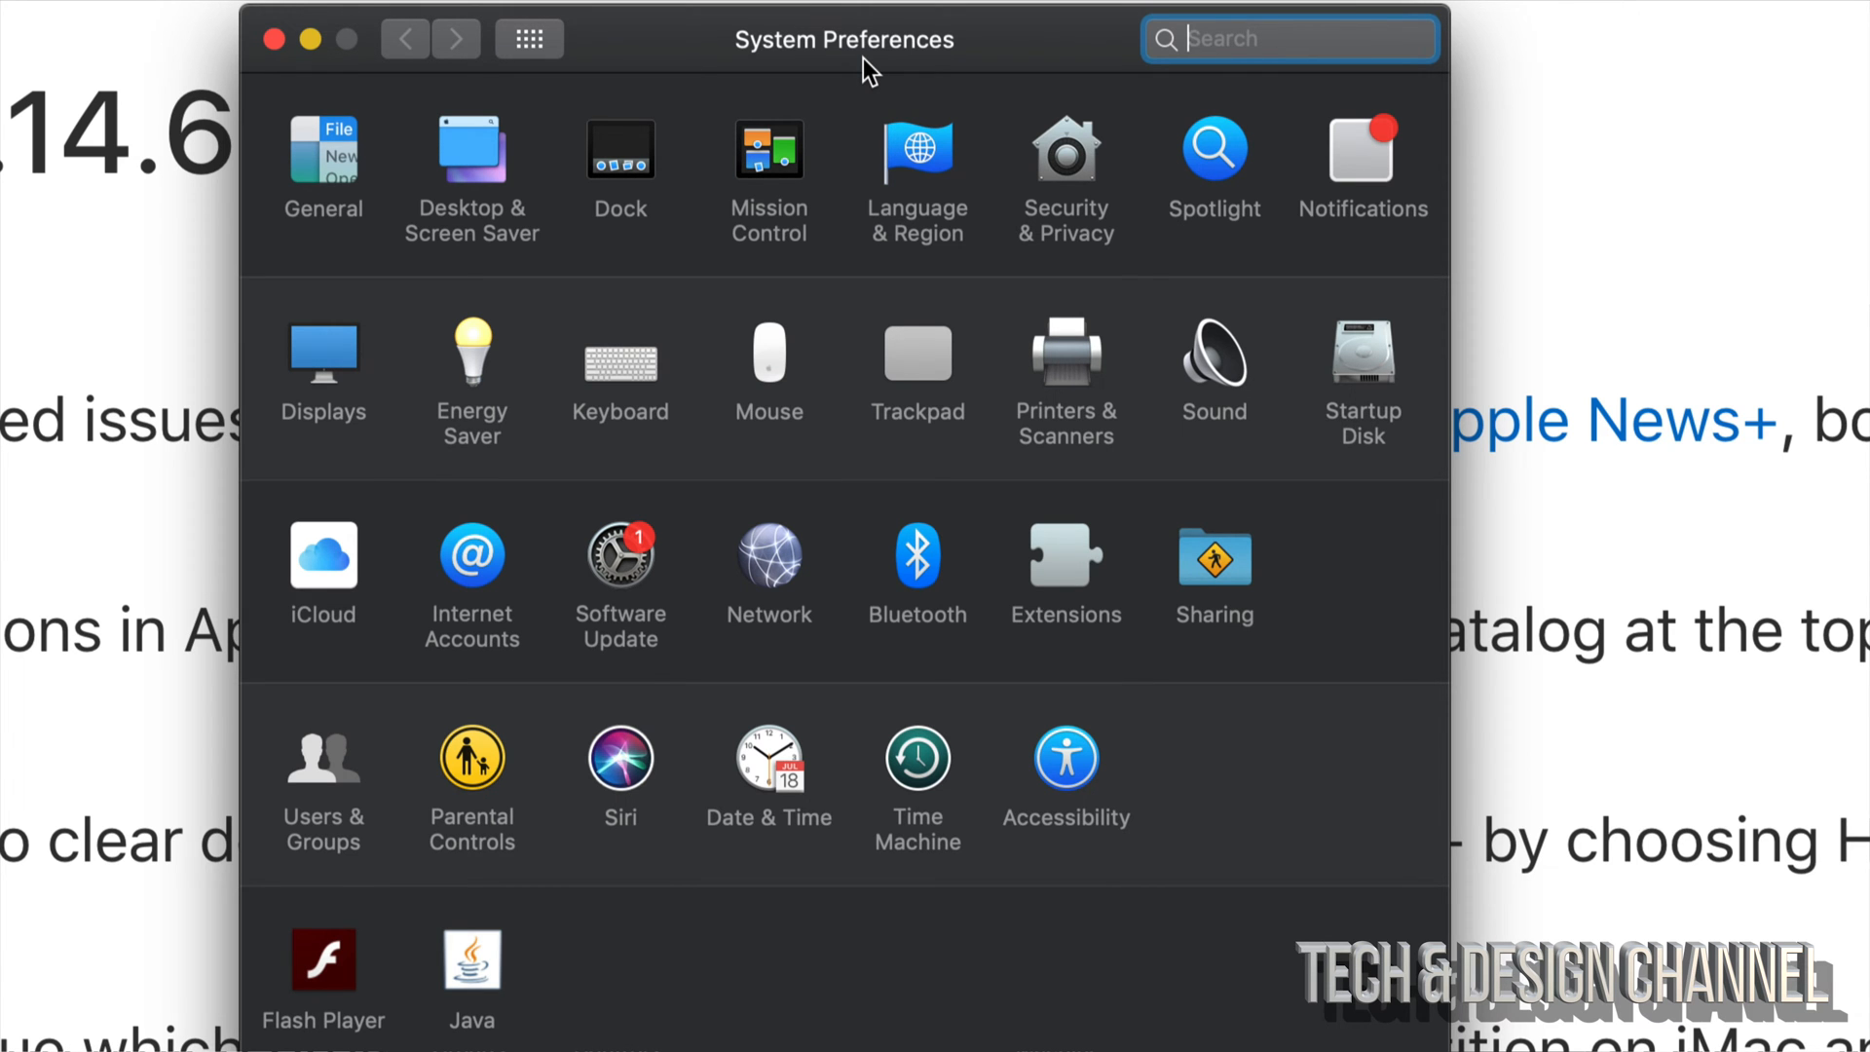
mouse_move(582, 618)
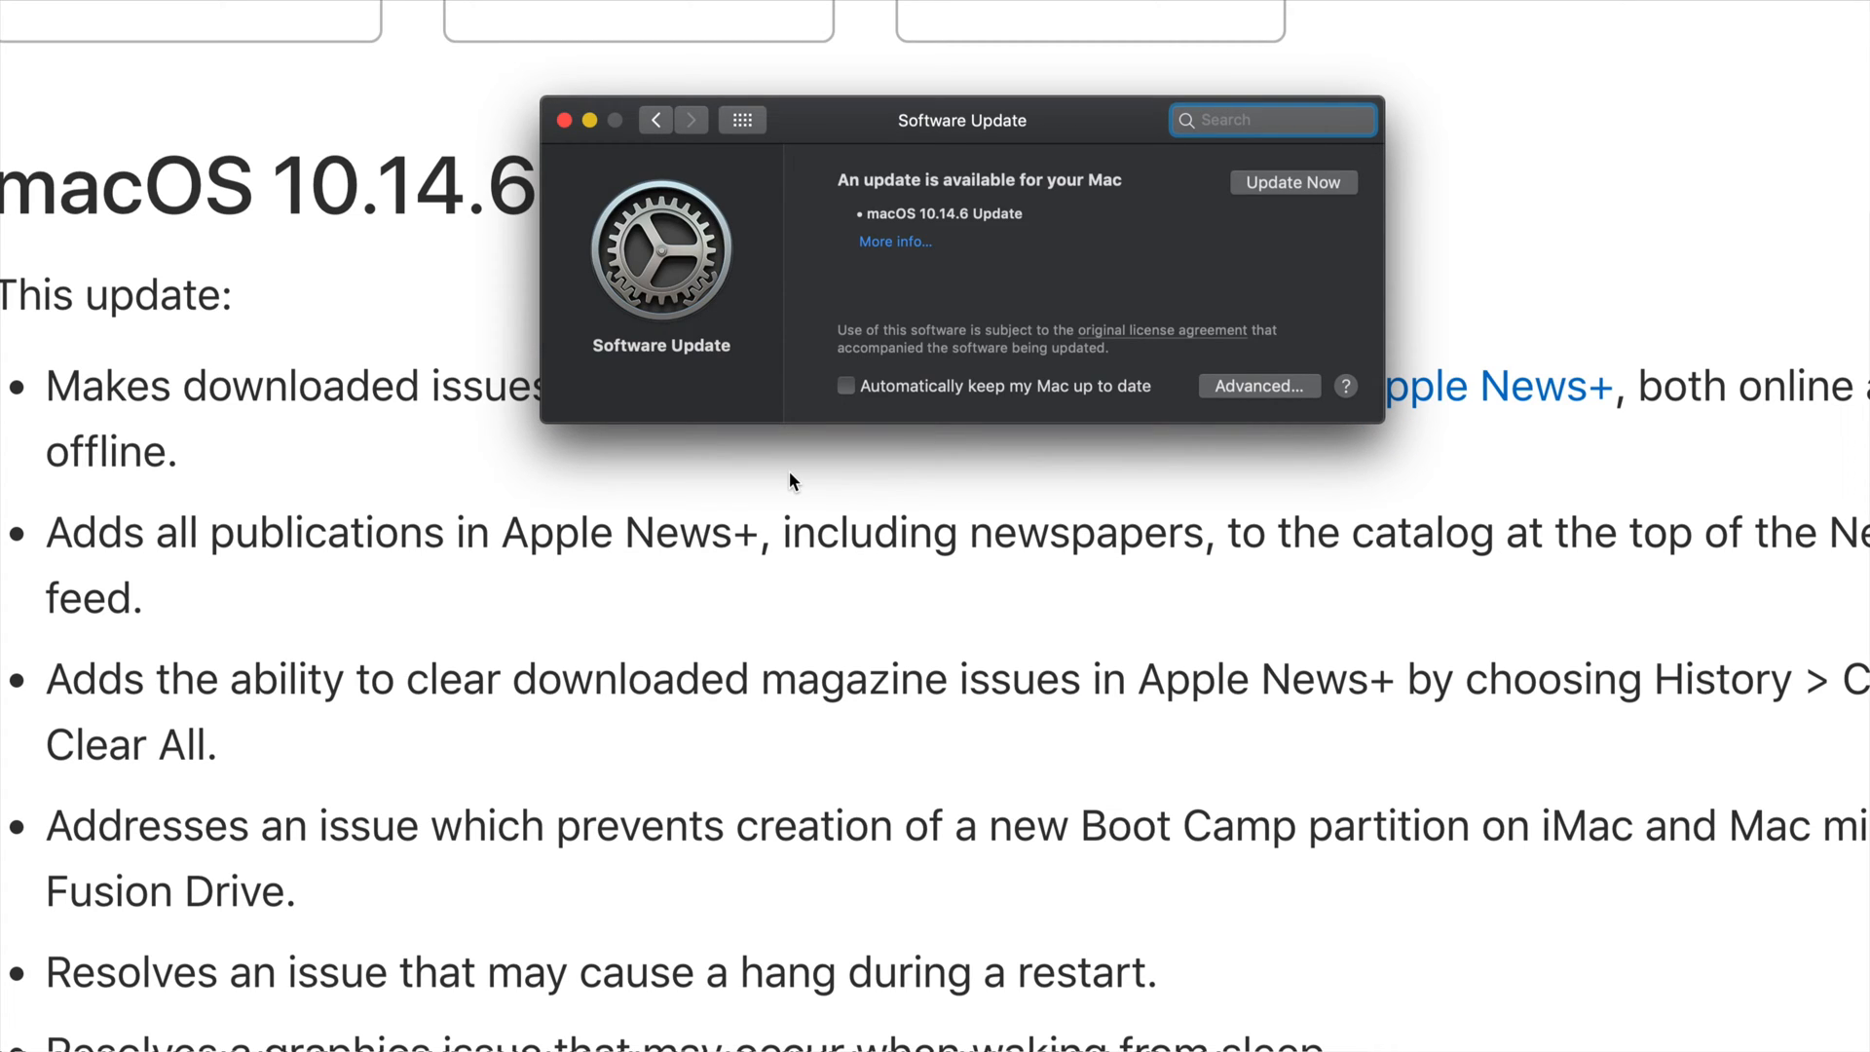
Show More info… for the macOS 10.14.6 Update: 2.64 GB, restart required
drag(960, 119, 884, 275)
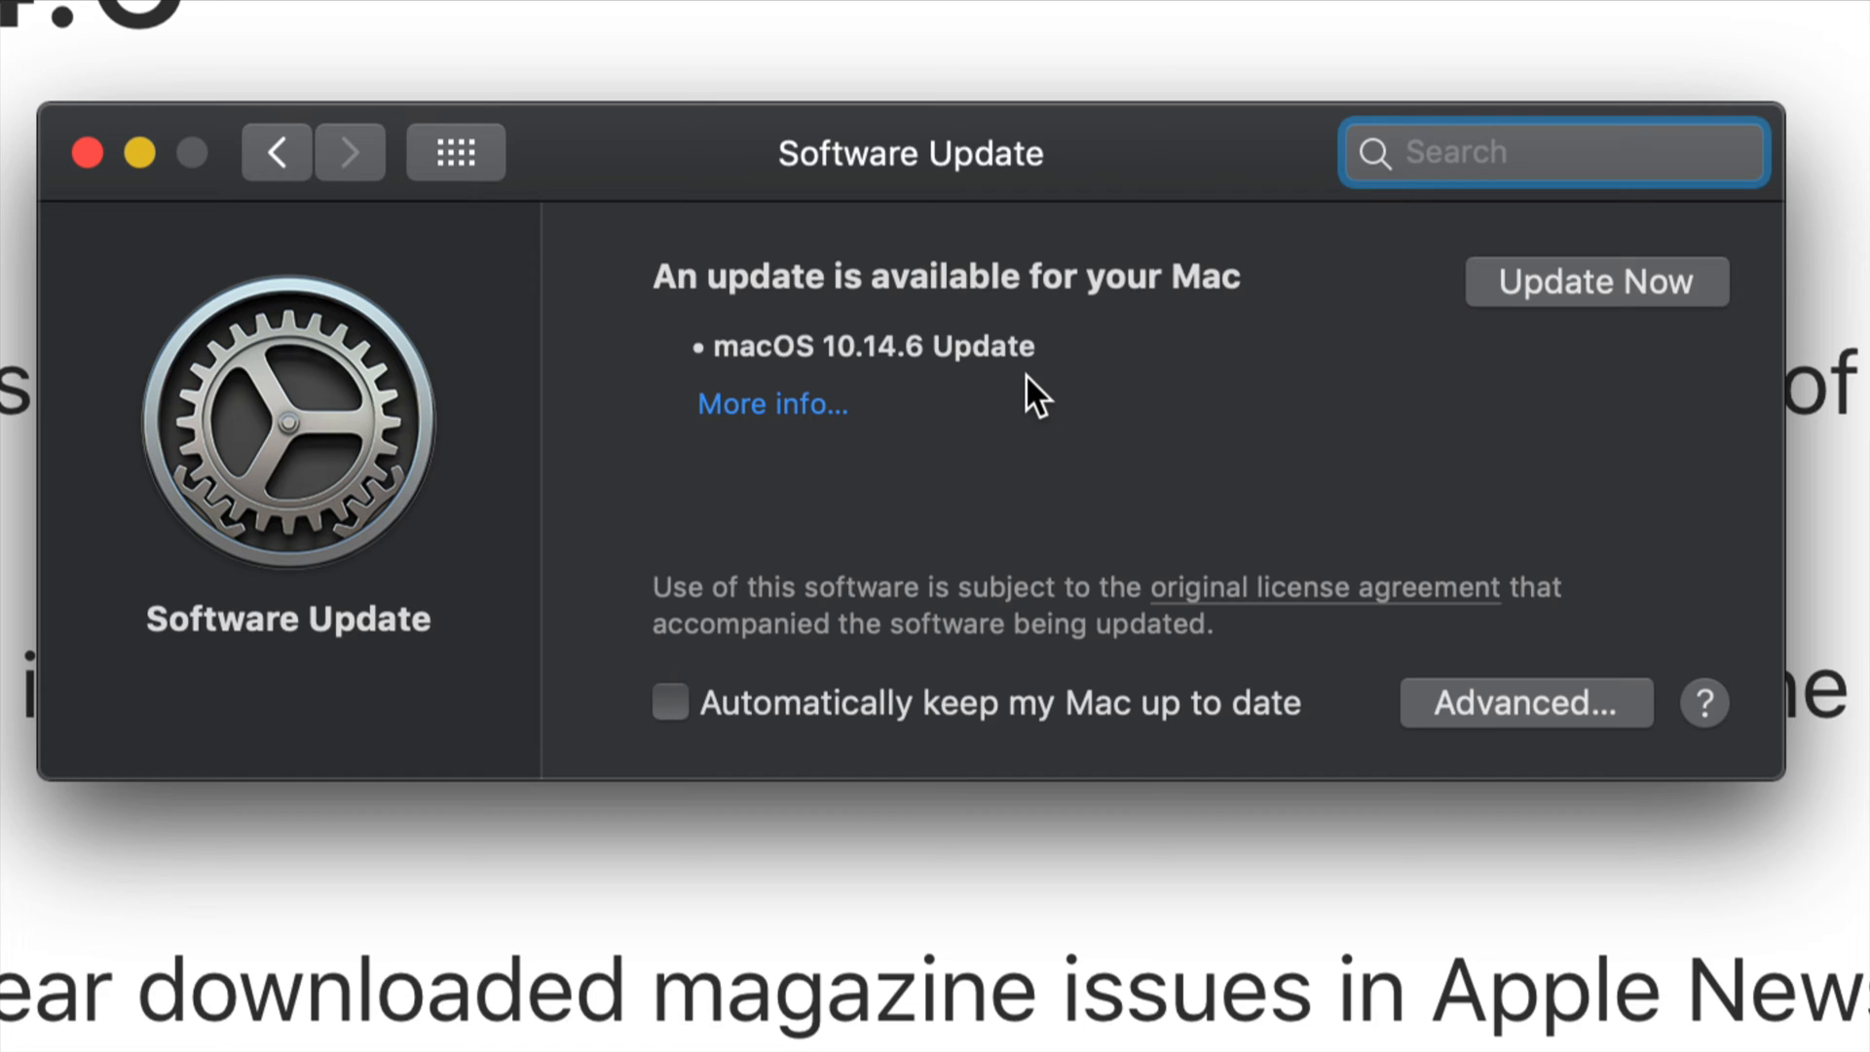
mouse_move(822, 428)
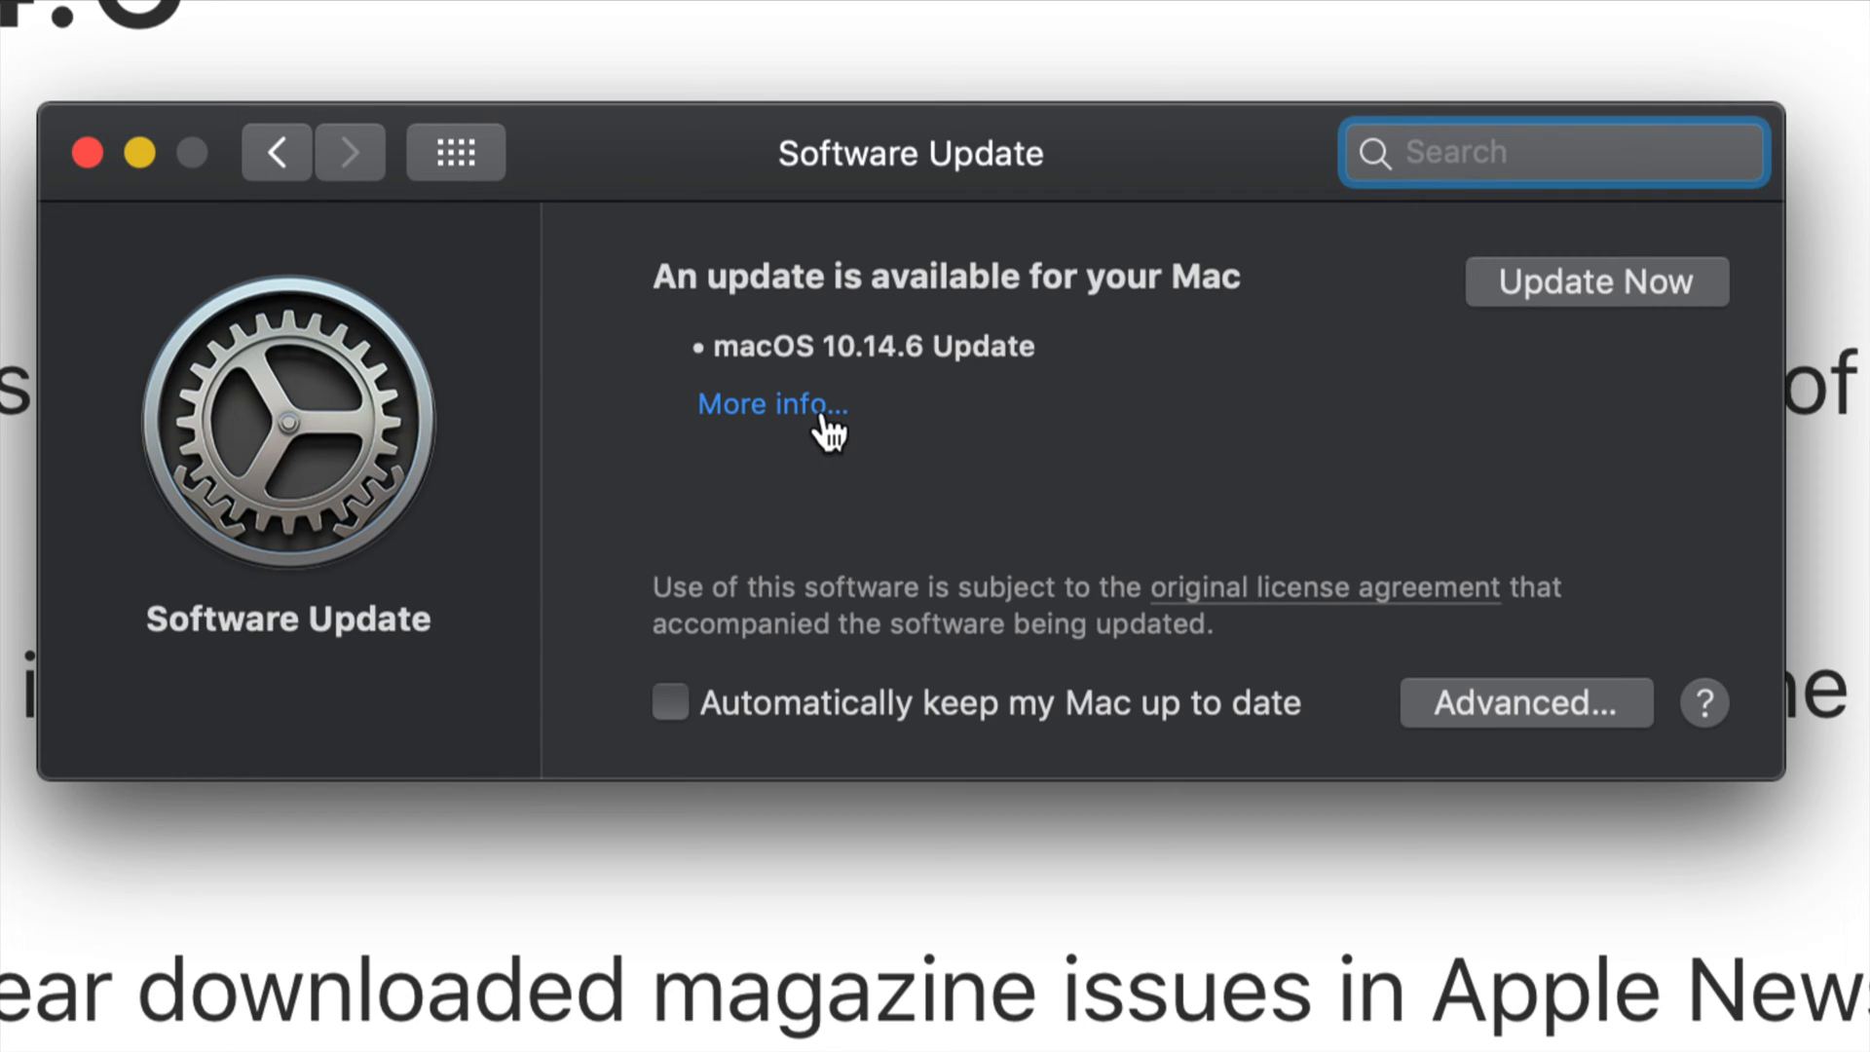
click(771, 404)
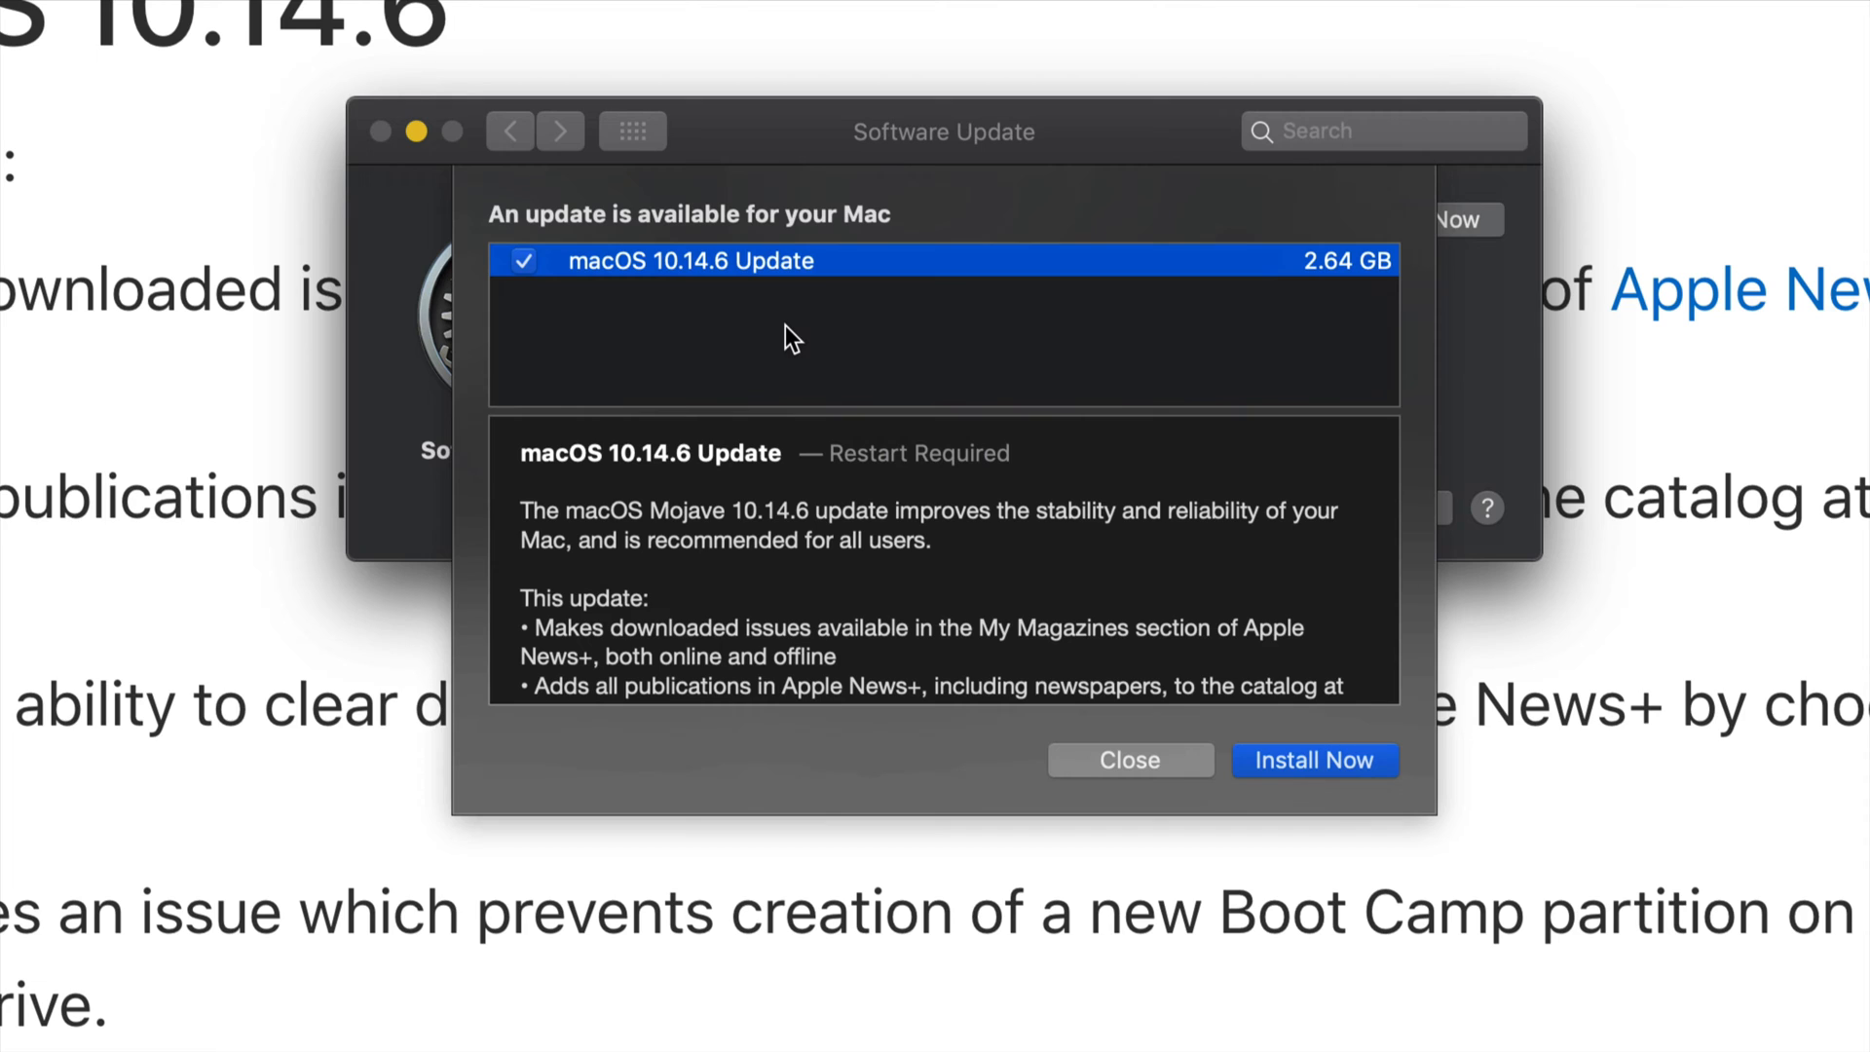
mouse_move(945, 343)
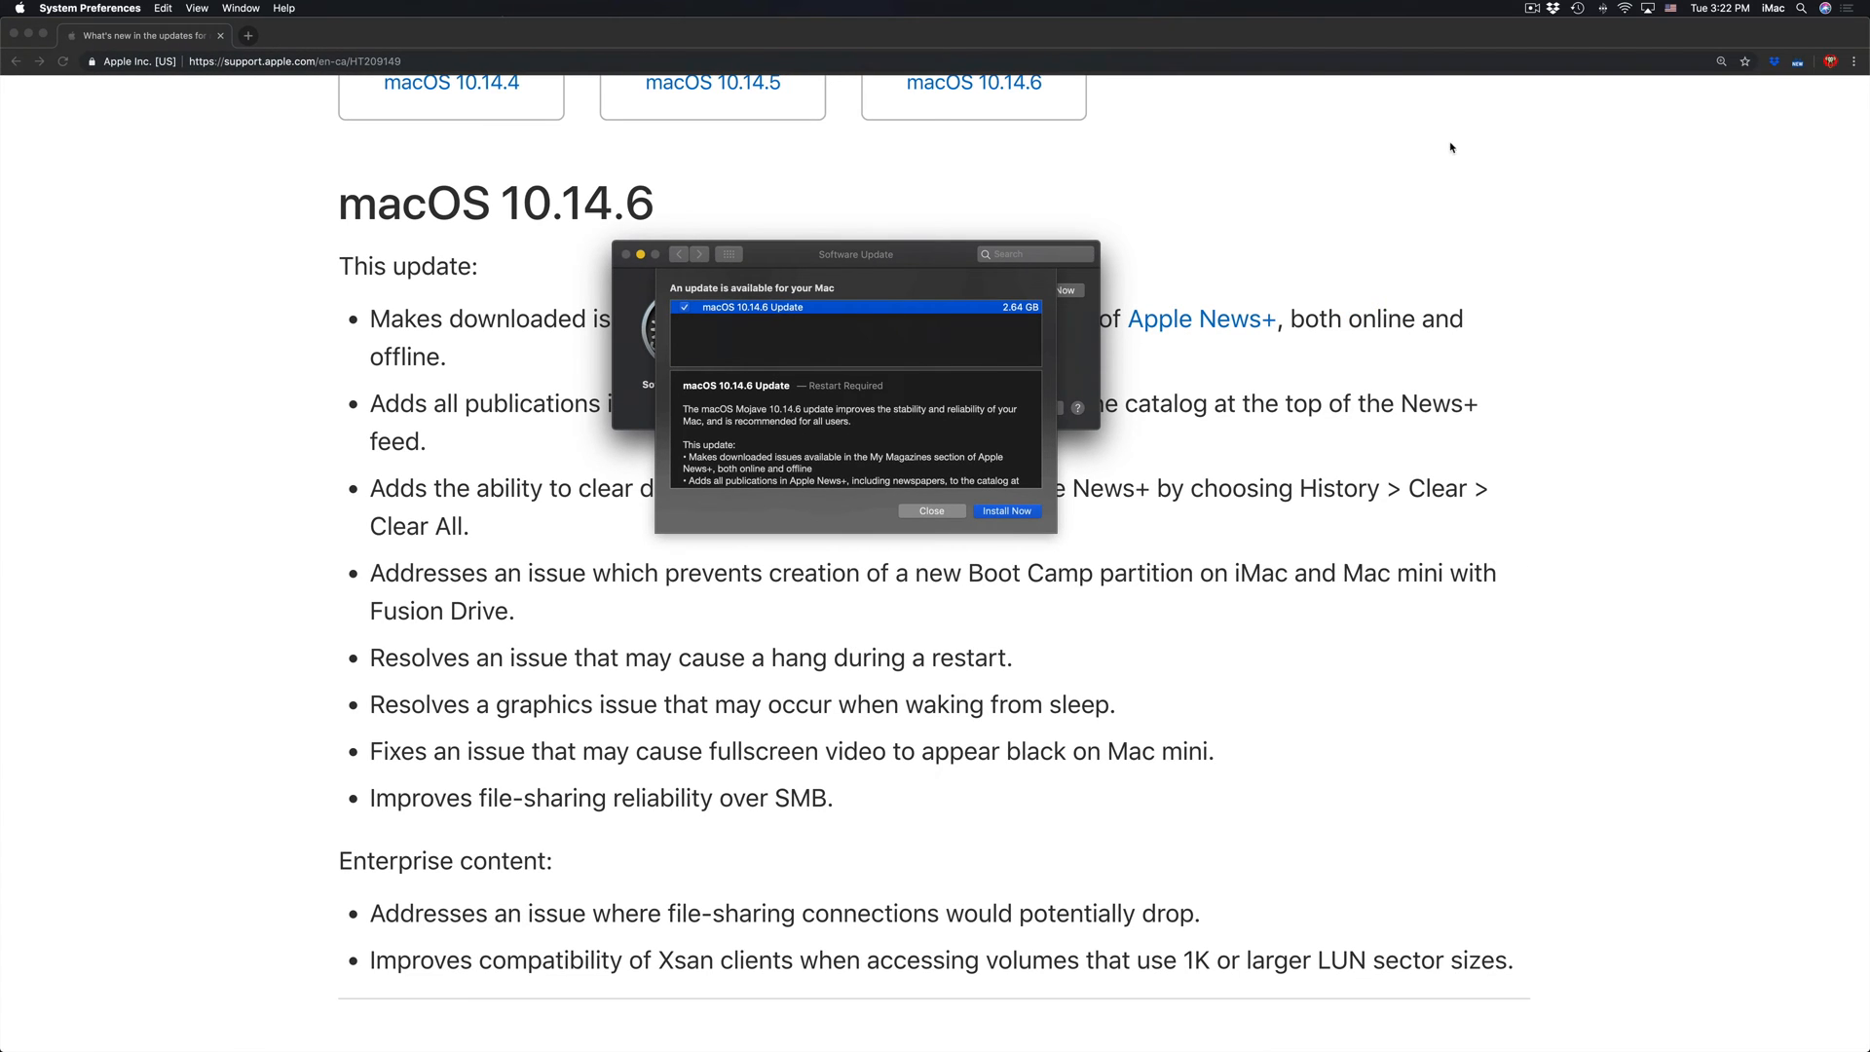
click(1576, 8)
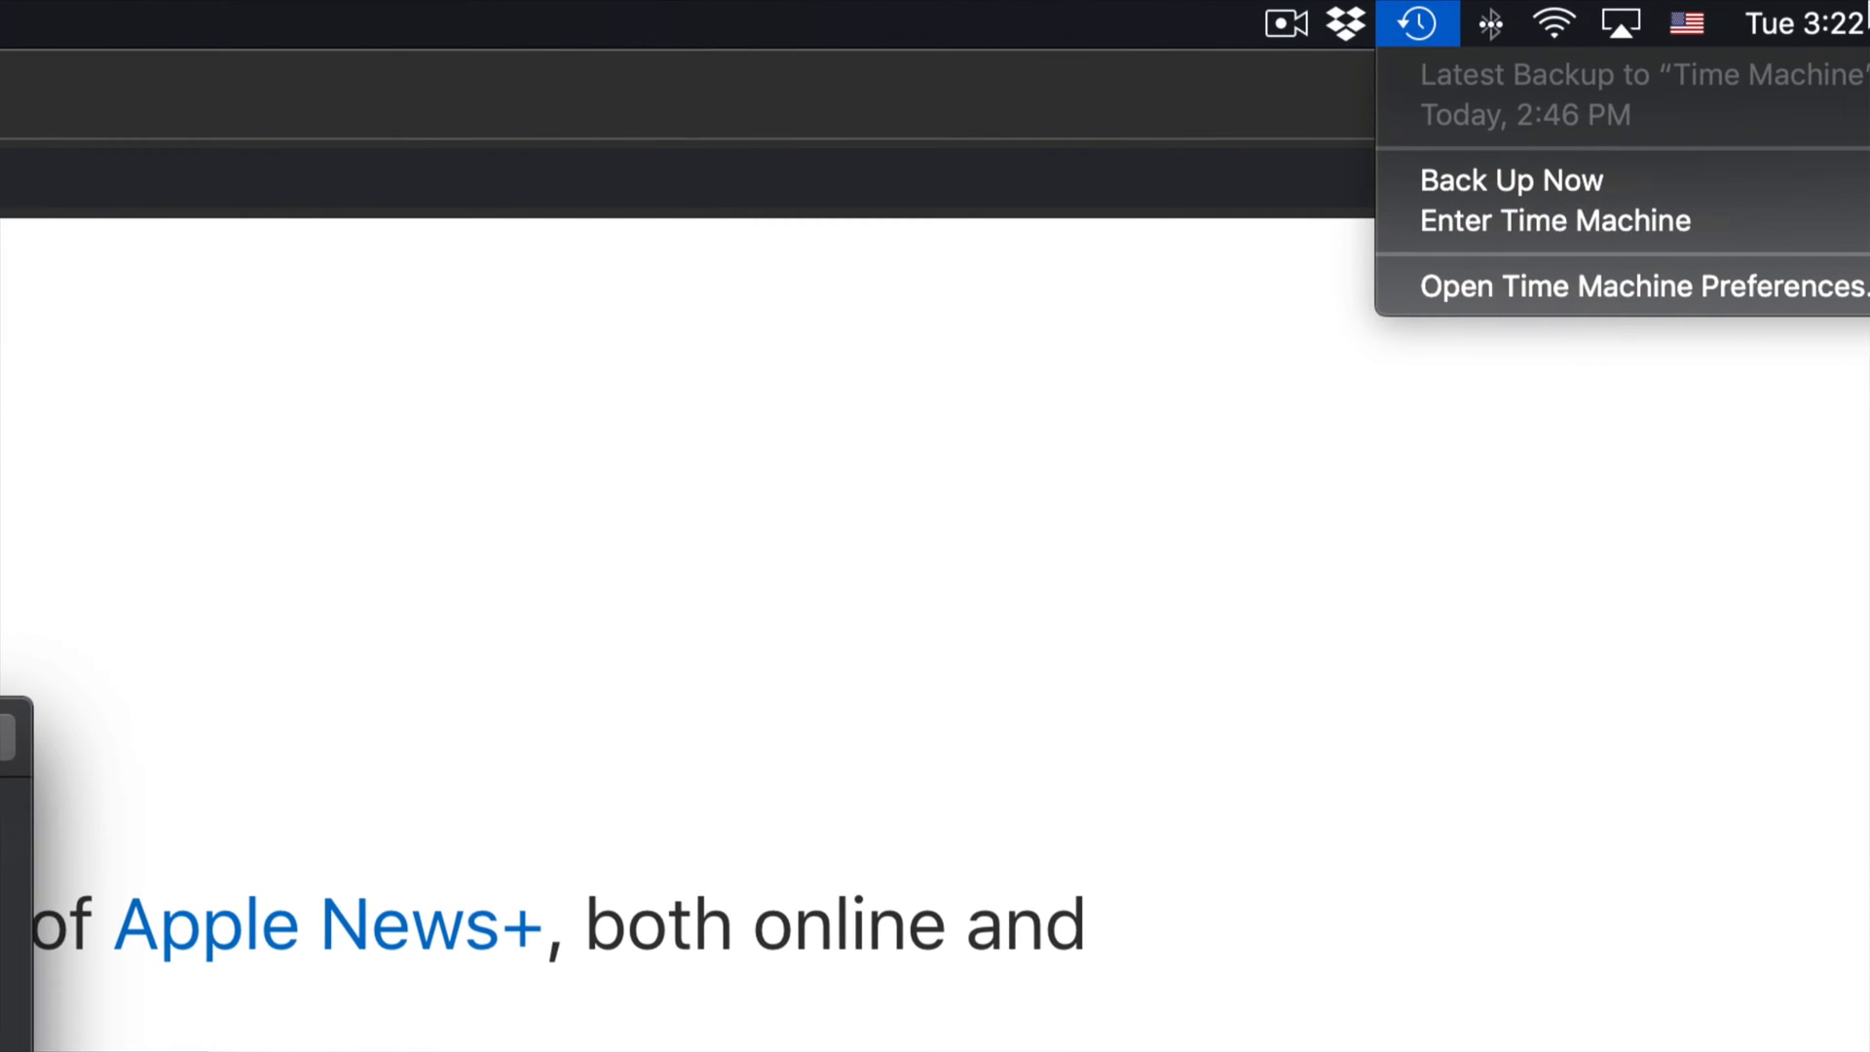
mouse_move(1354, 195)
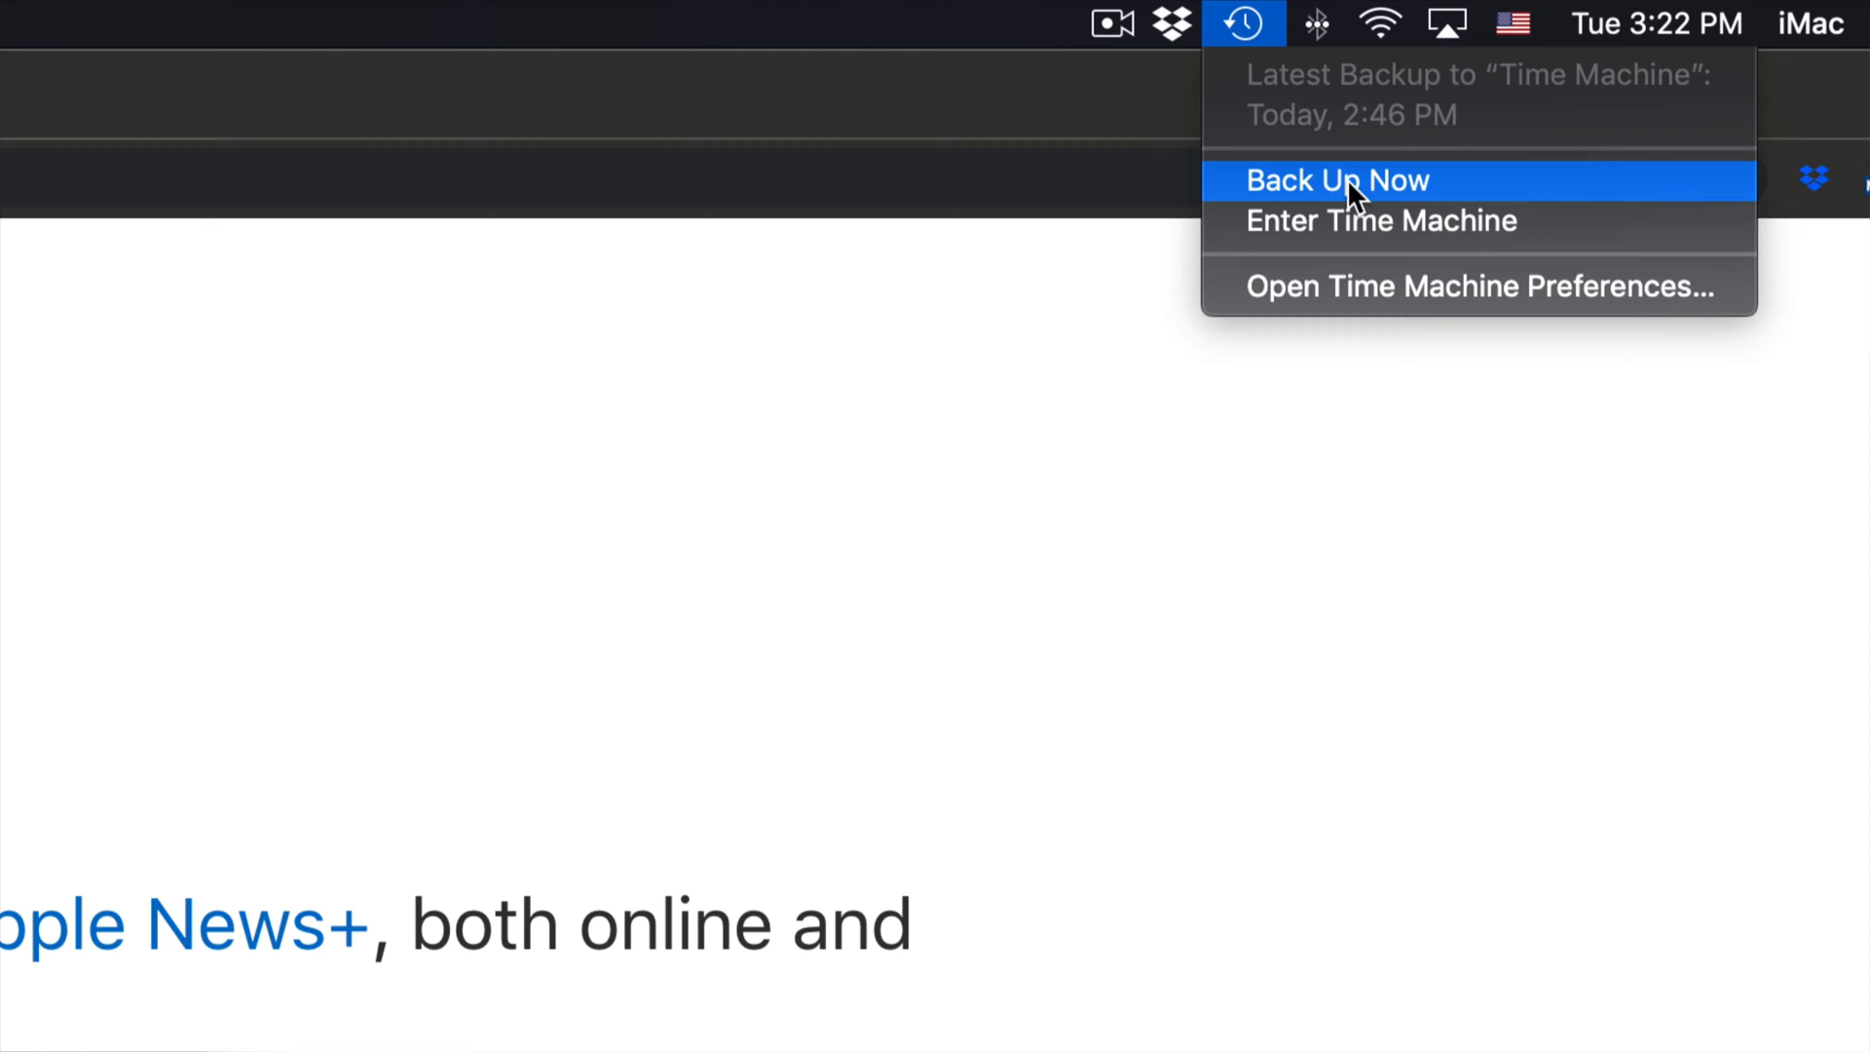
mouse_move(761, 404)
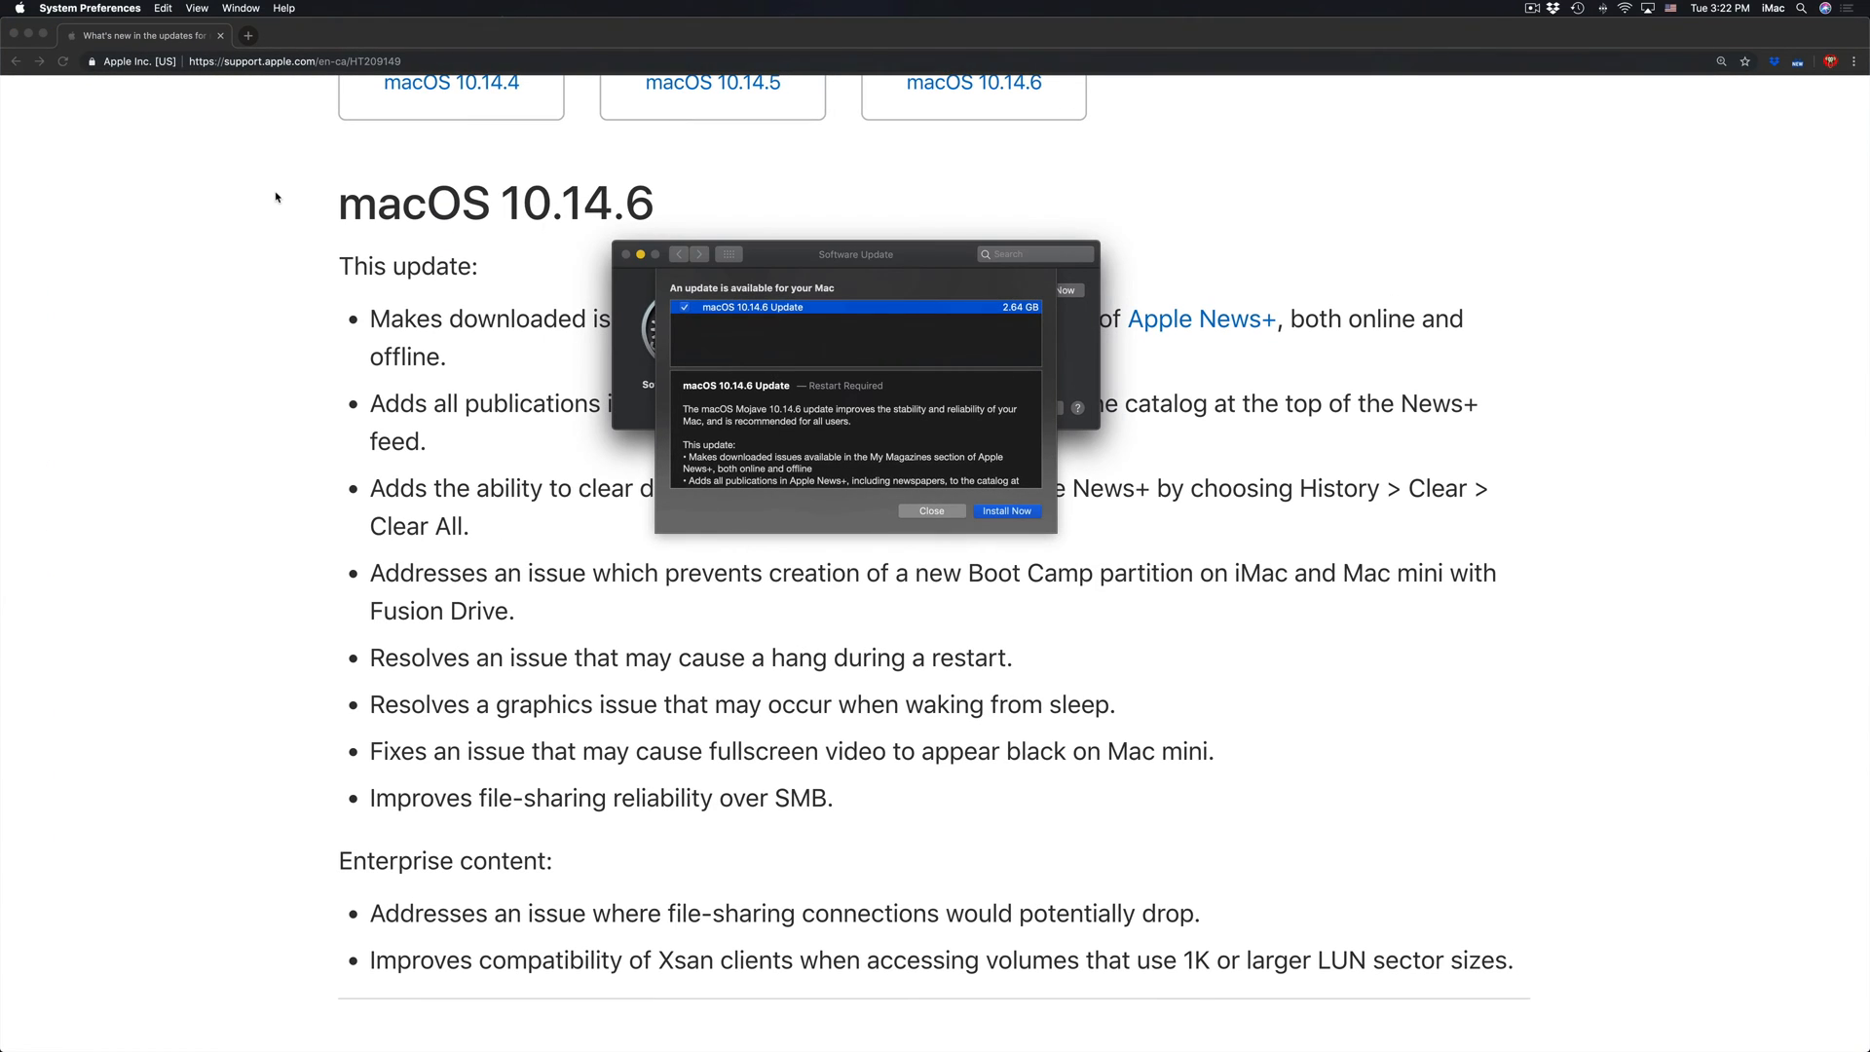
mouse_move(807, 270)
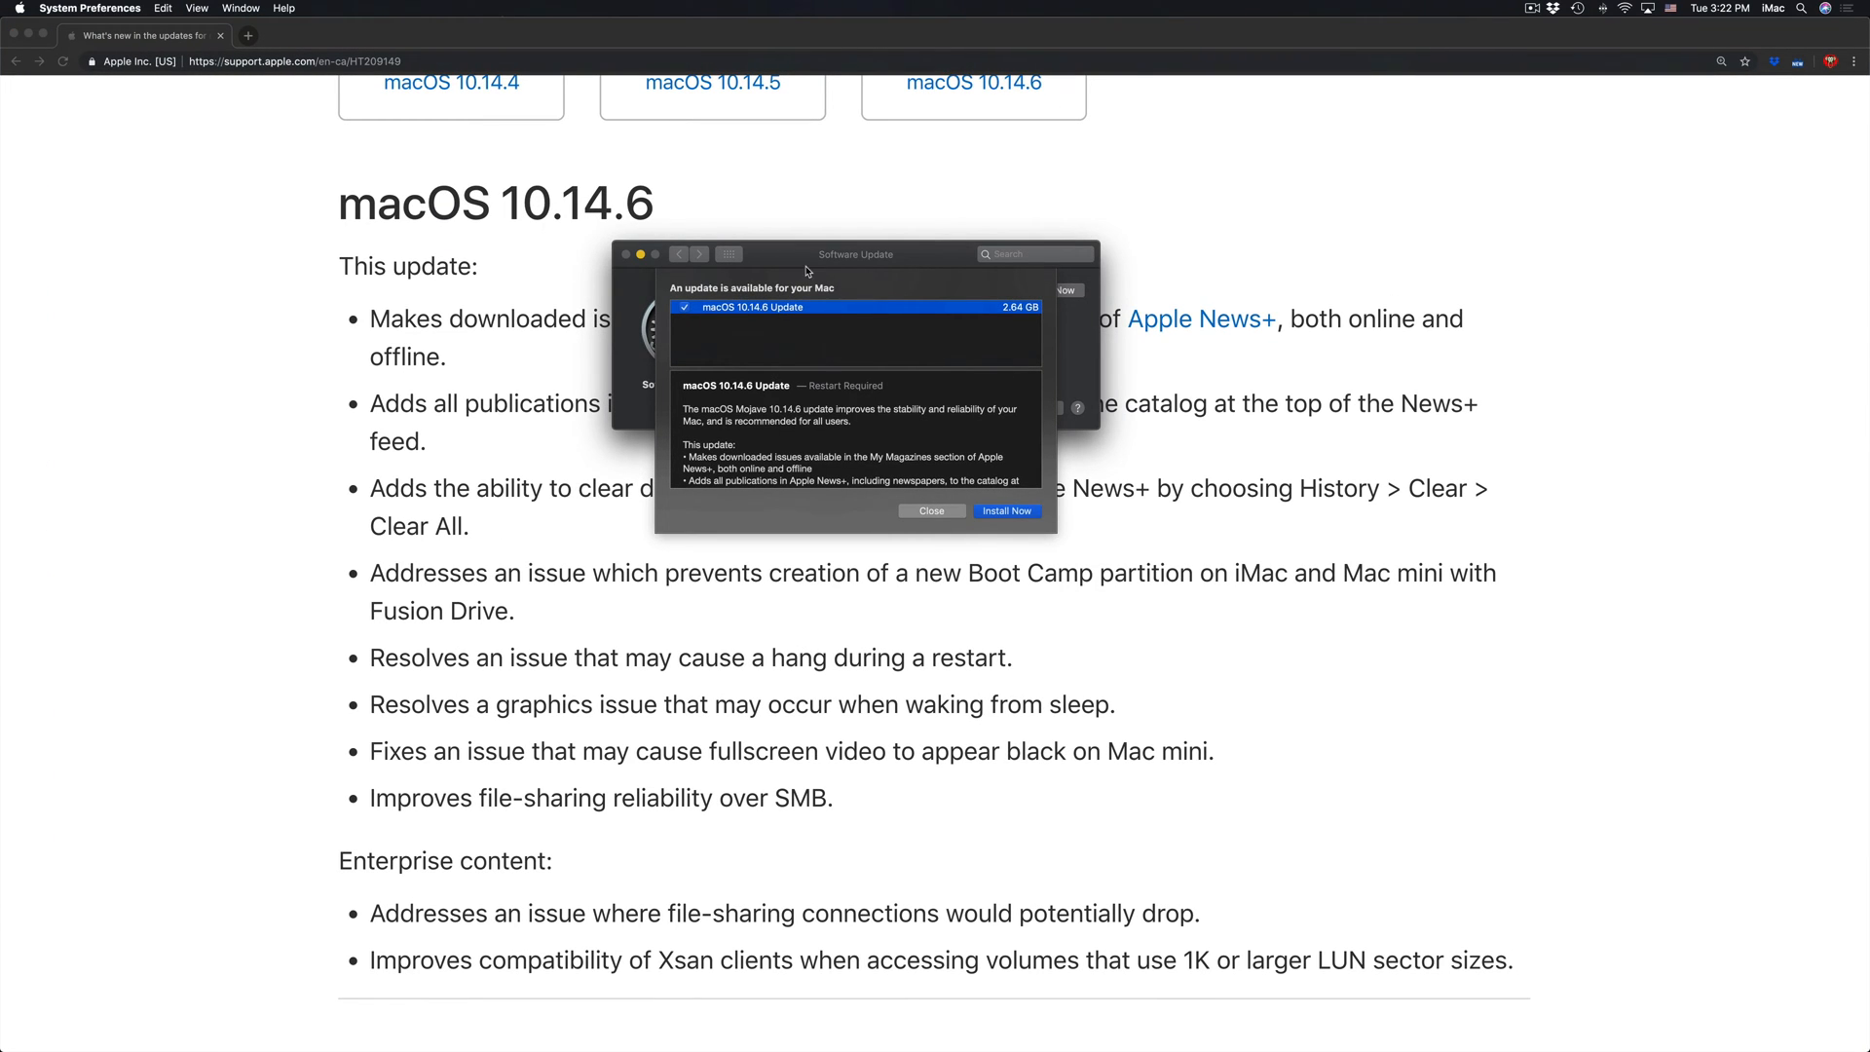
Choose Install Now for the macOS 10.14.6 Update in the details sheet
drag(853, 253, 895, 289)
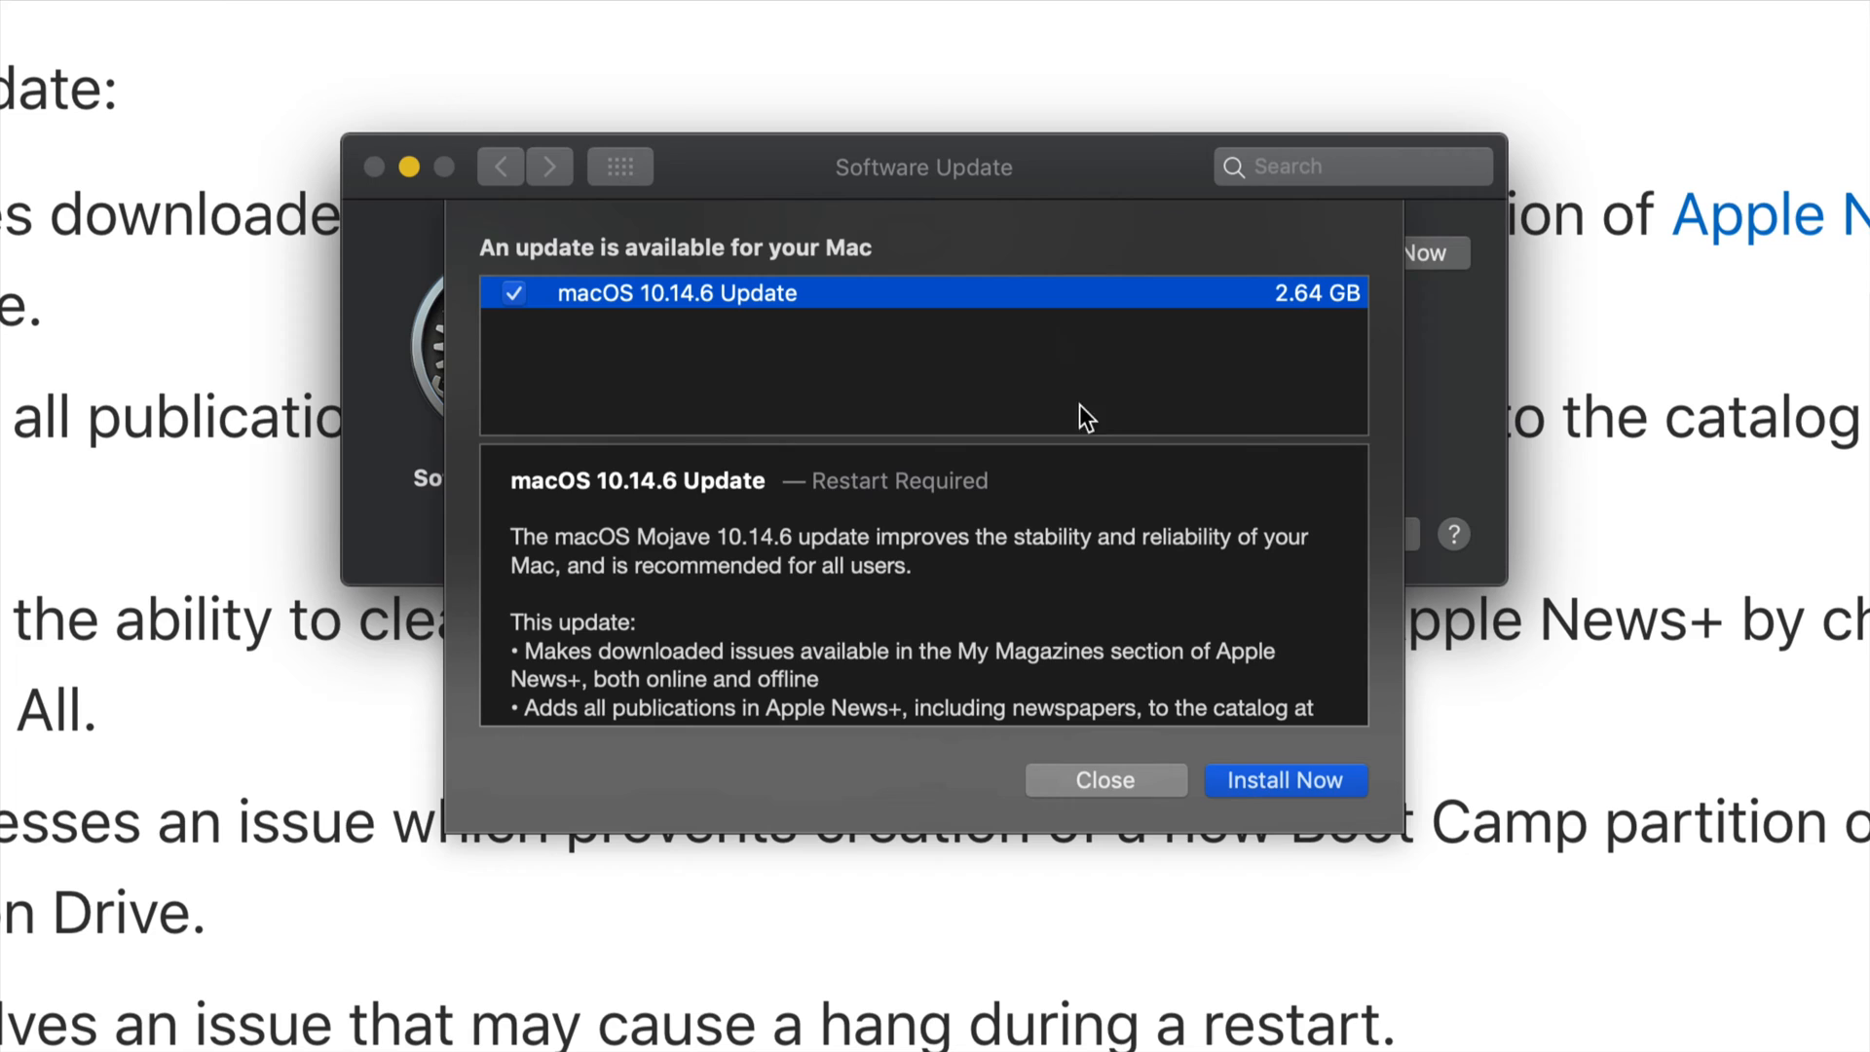
mouse_move(1287, 786)
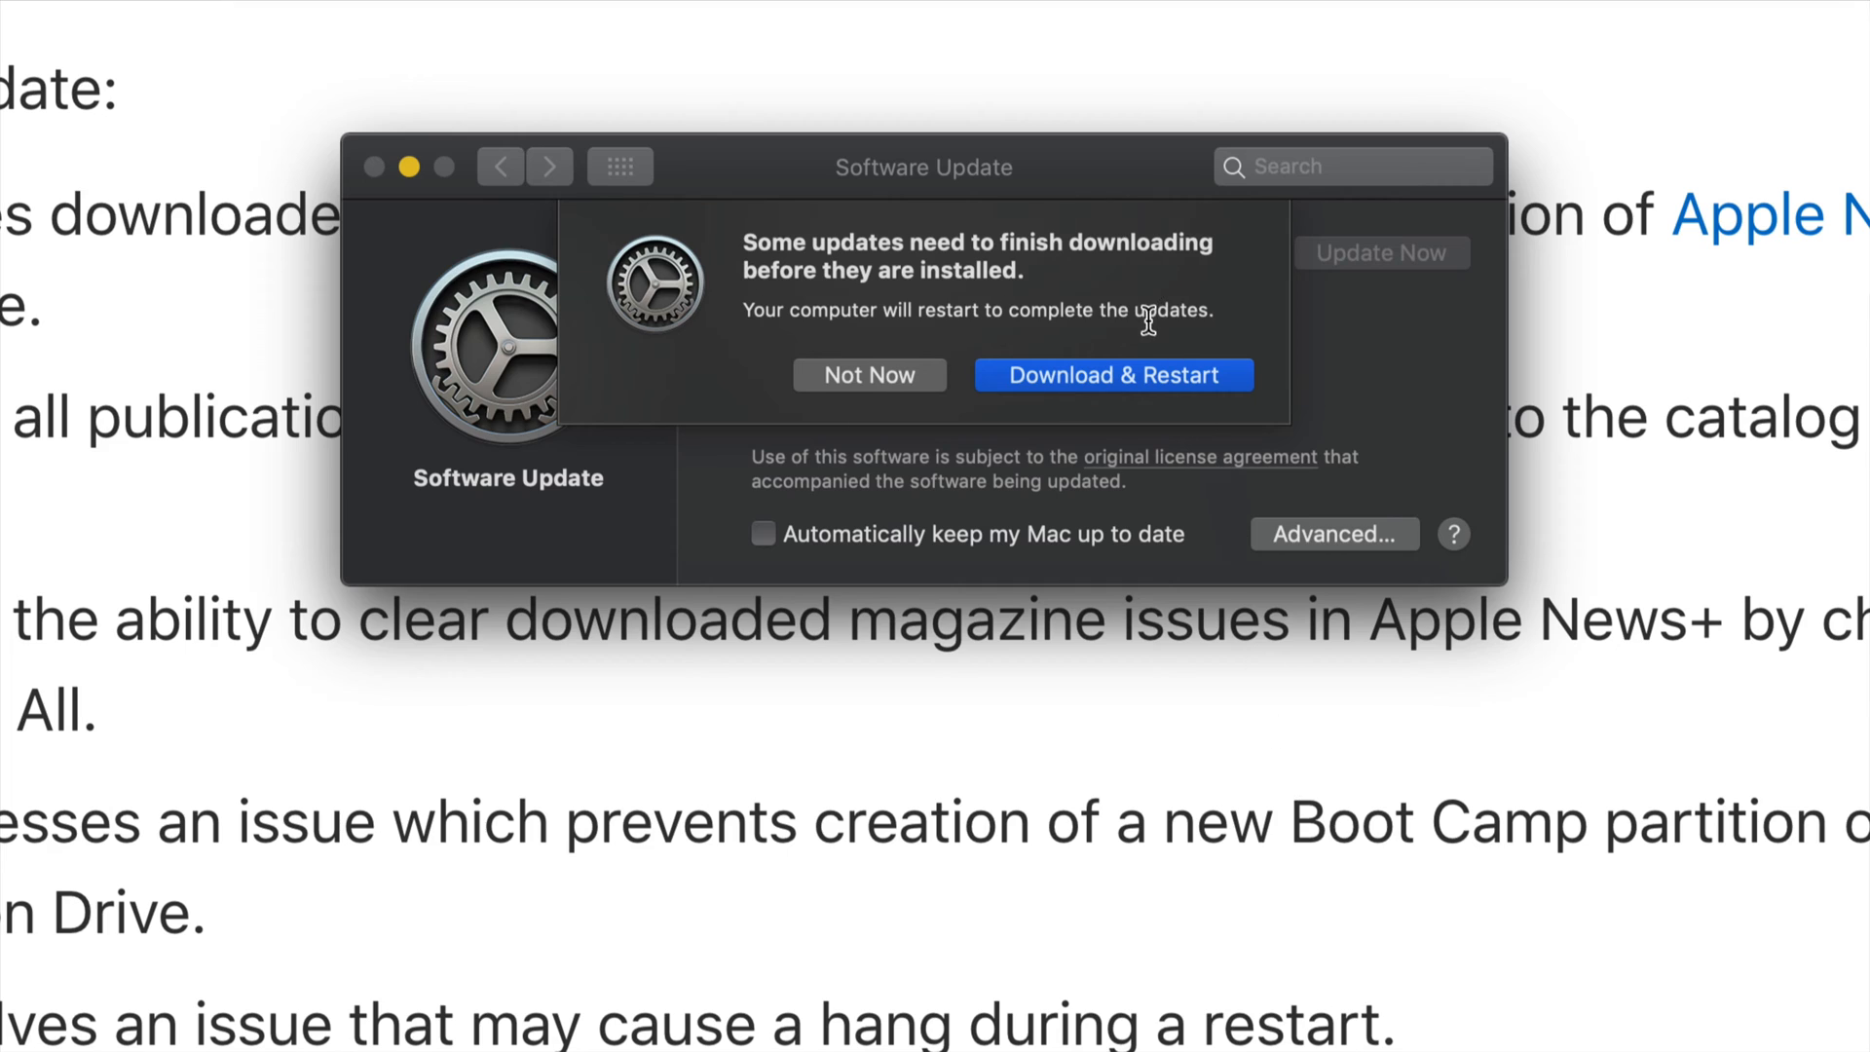
Confirm Download & Restart so the 2.64 GB update starts downloading
click(1112, 374)
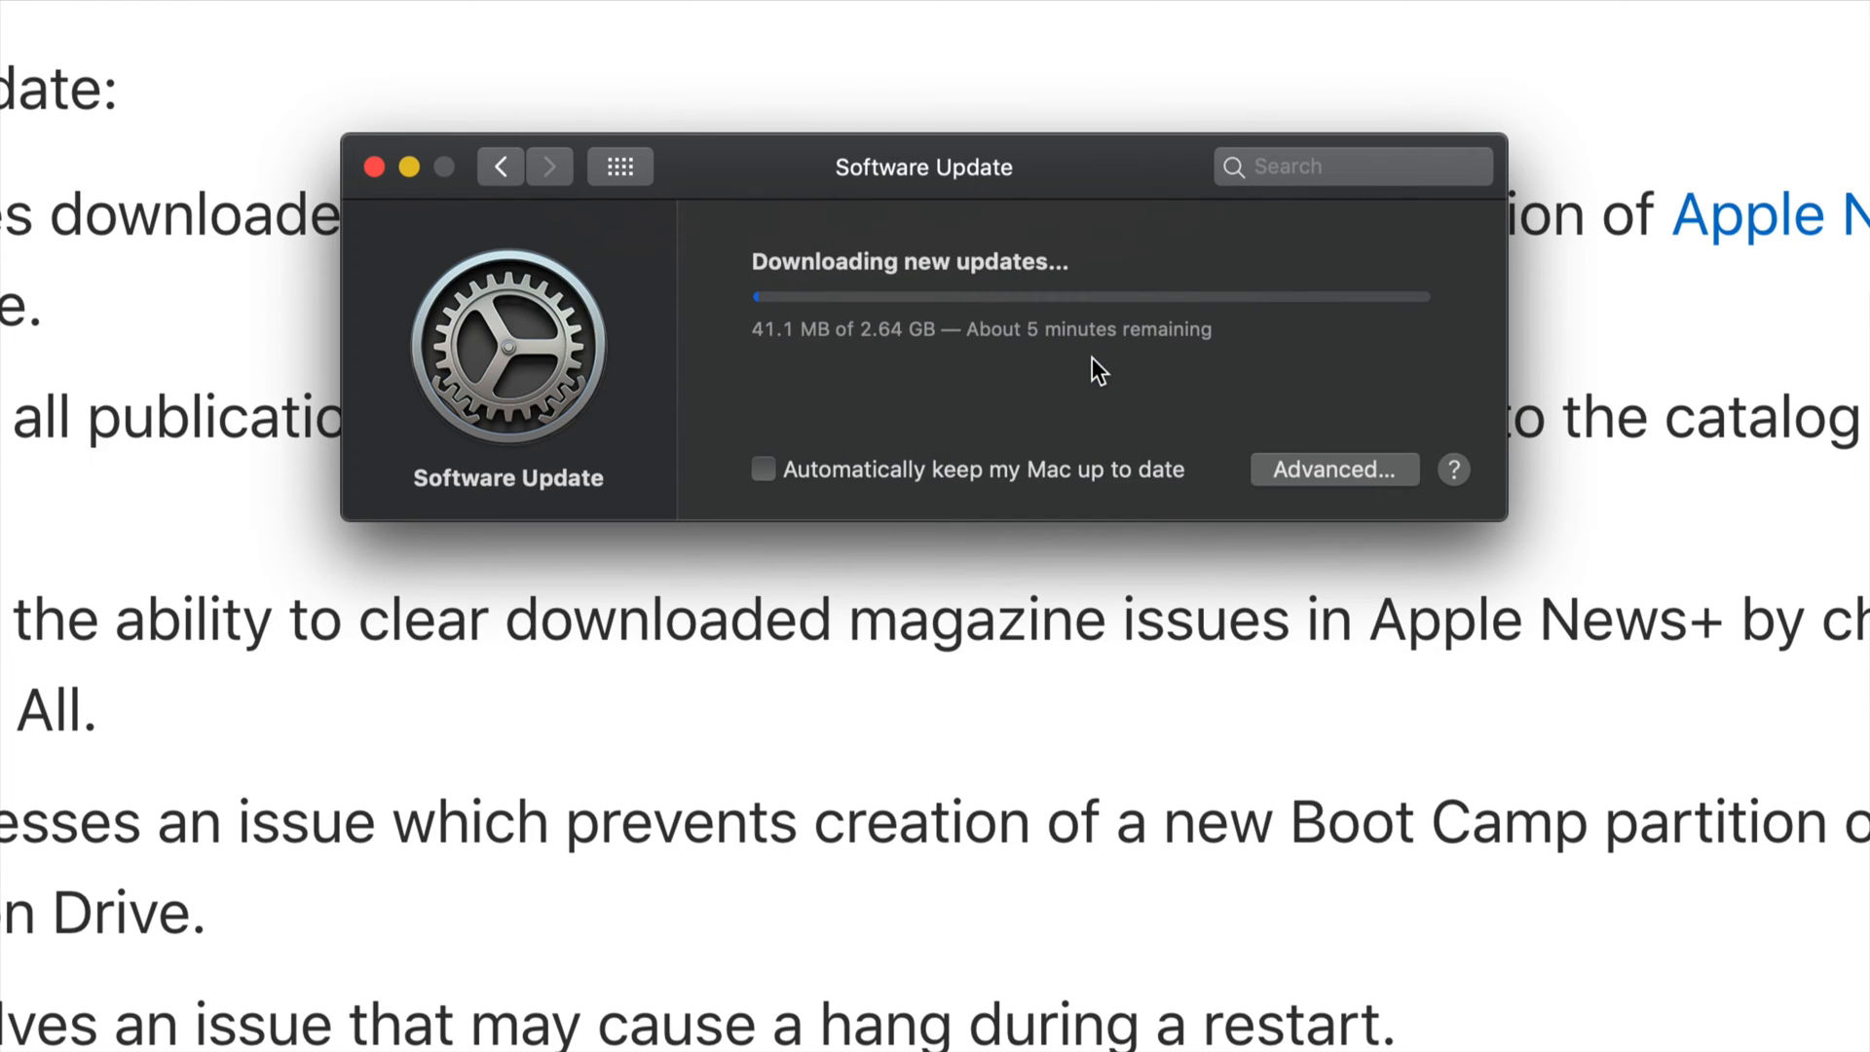
mouse_move(912, 372)
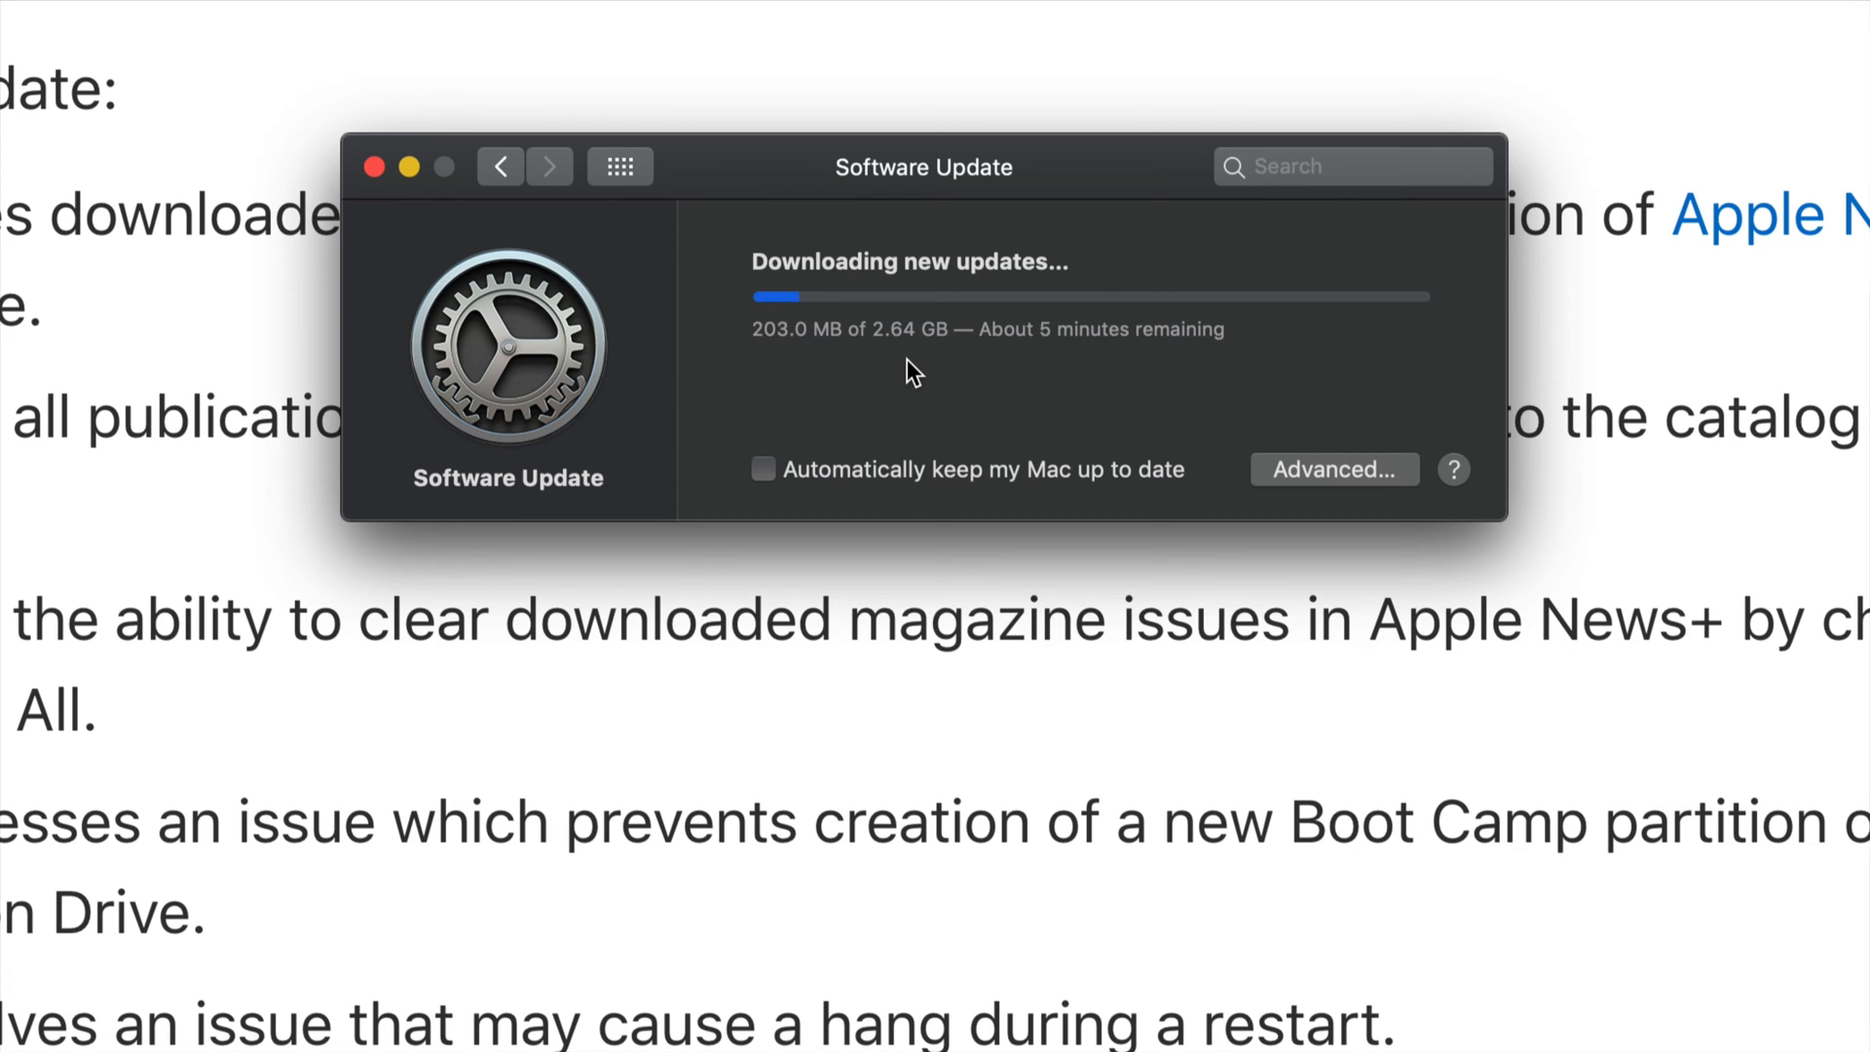
mouse_move(1028, 388)
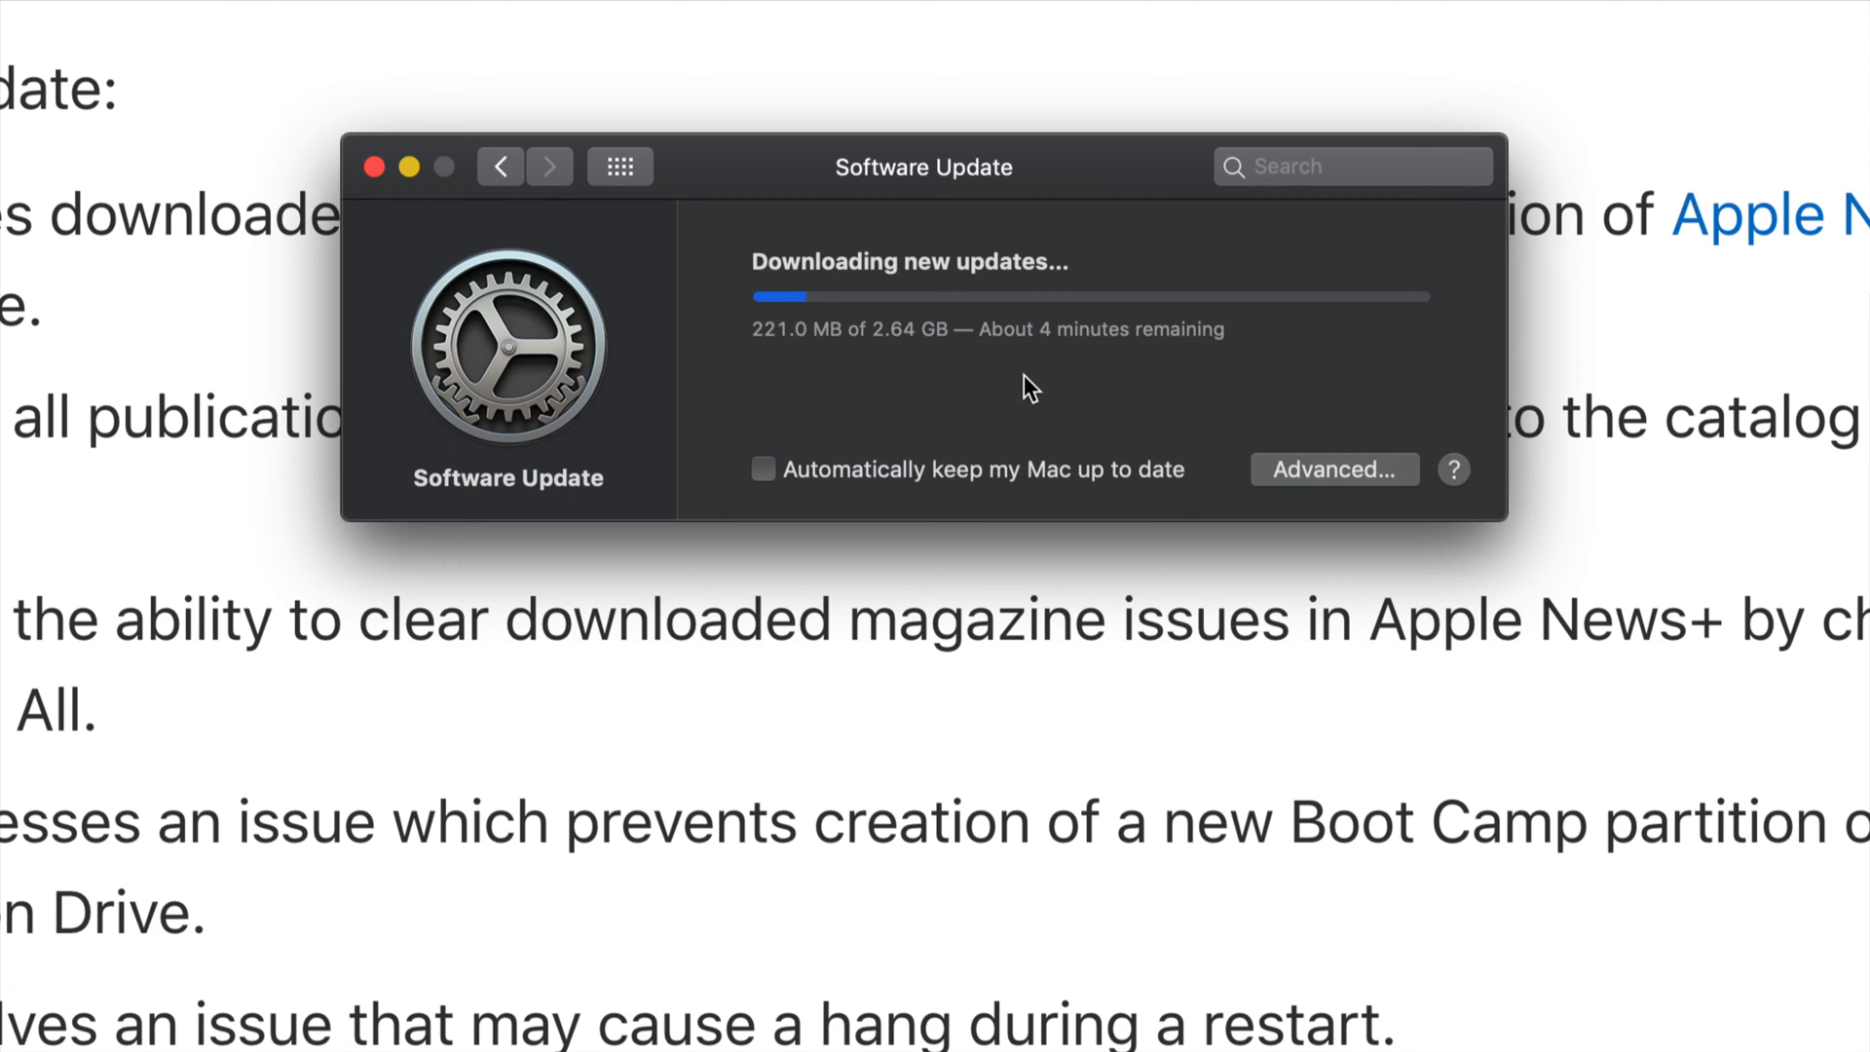